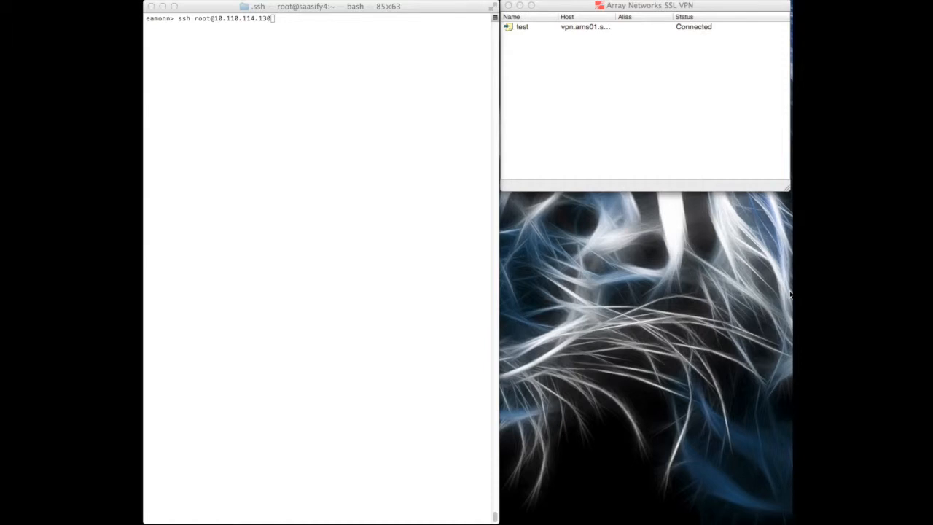
pyautogui.moveTo(210, 32)
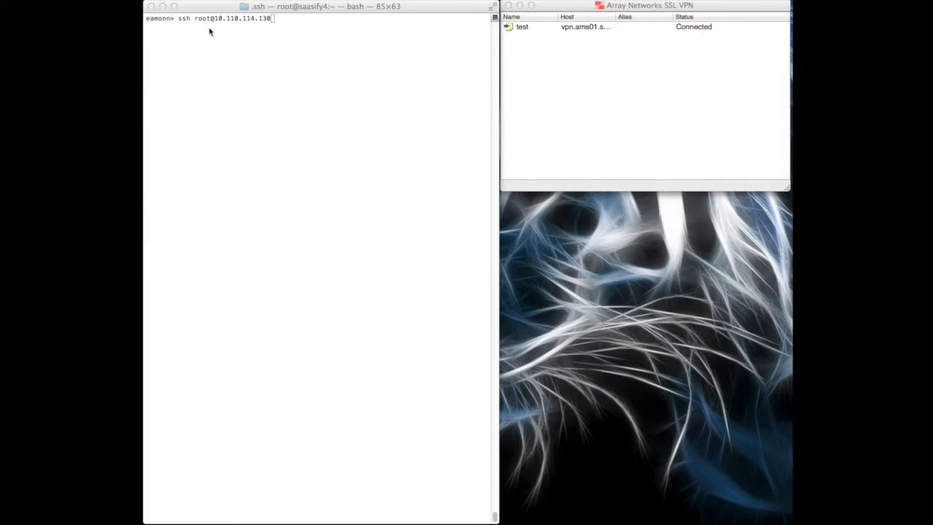
pyautogui.moveTo(292, 32)
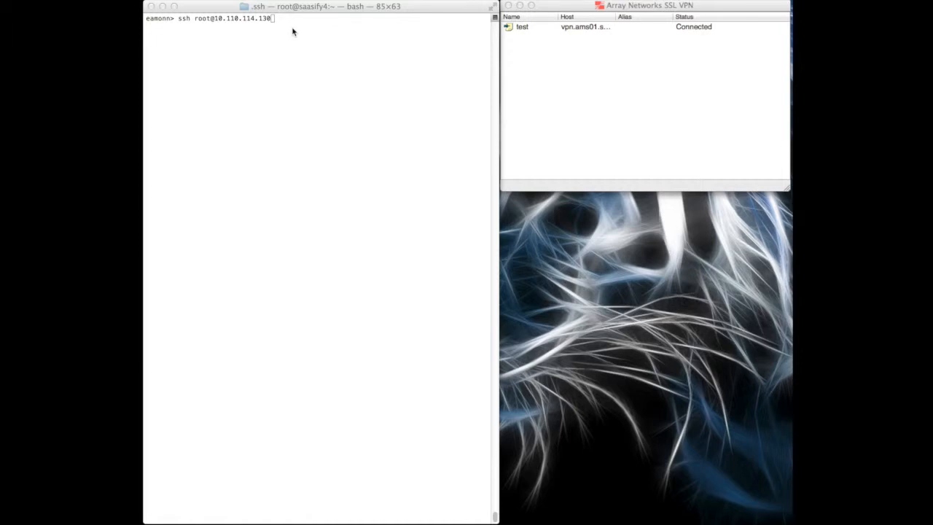
pyautogui.moveTo(262, 26)
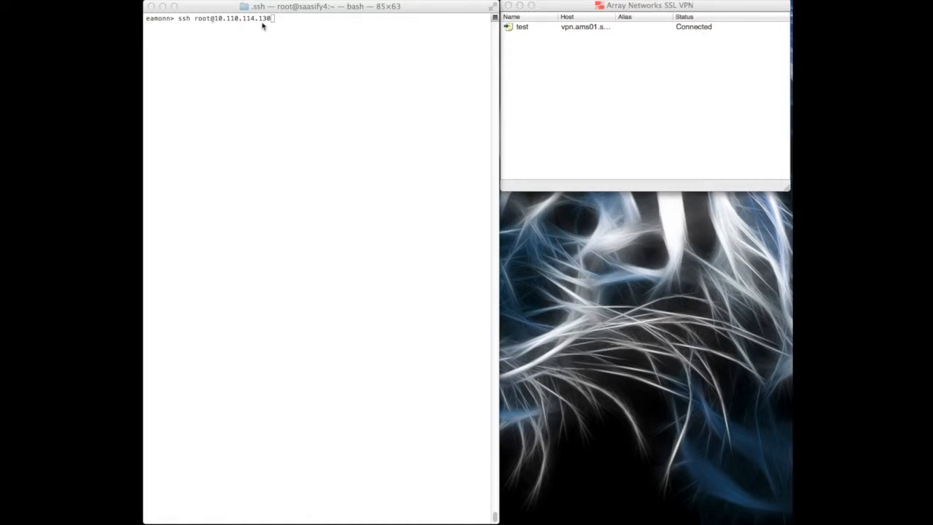
pyautogui.moveTo(672, 86)
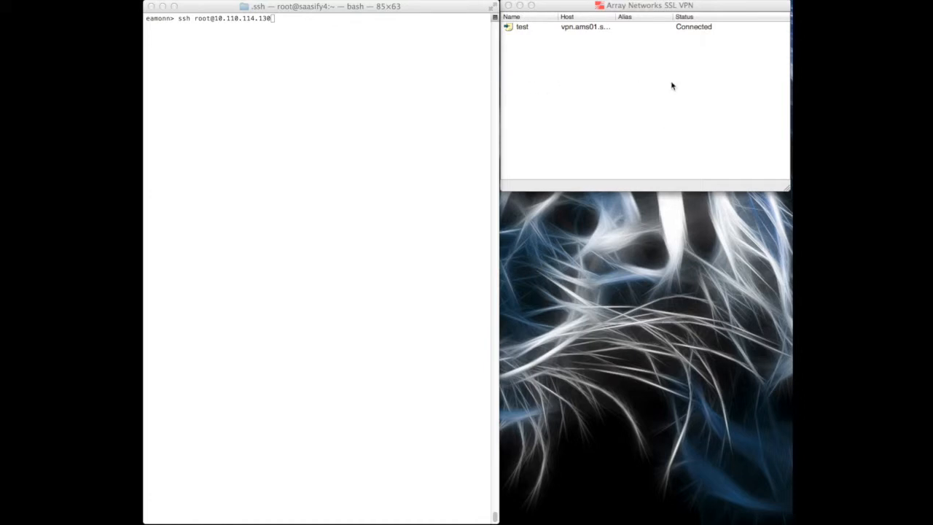
pyautogui.moveTo(589, 79)
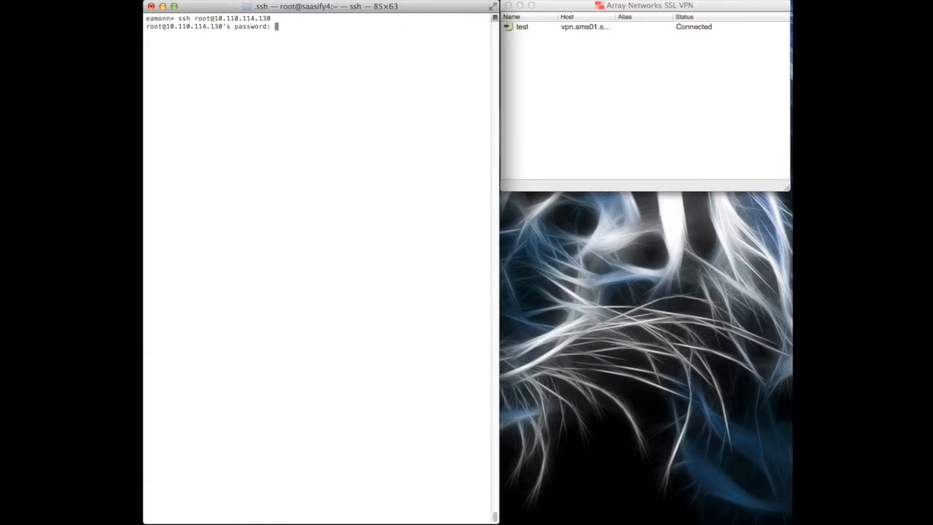
# Log in as root and run yum update, answering y, until yum reports Complete!
pyautogui.press('Return')
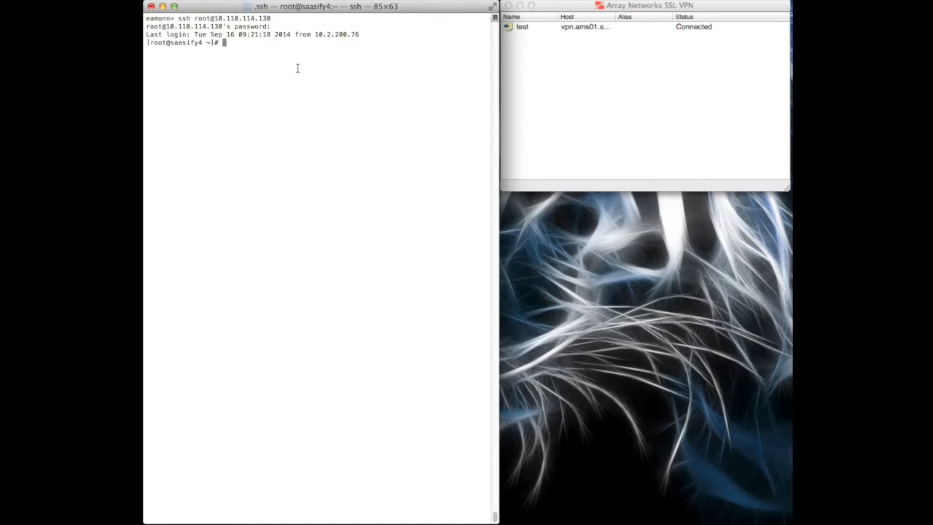
pyautogui.write('yum')
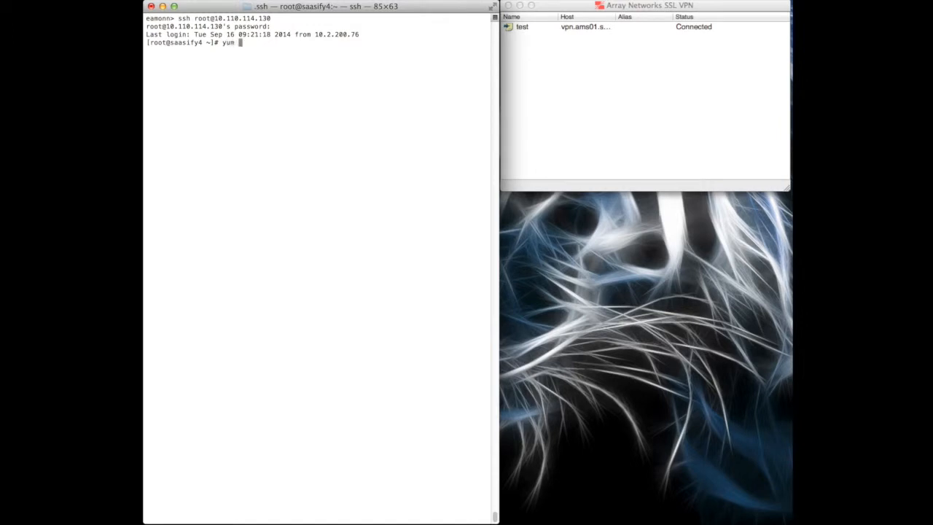
pyautogui.write('update')
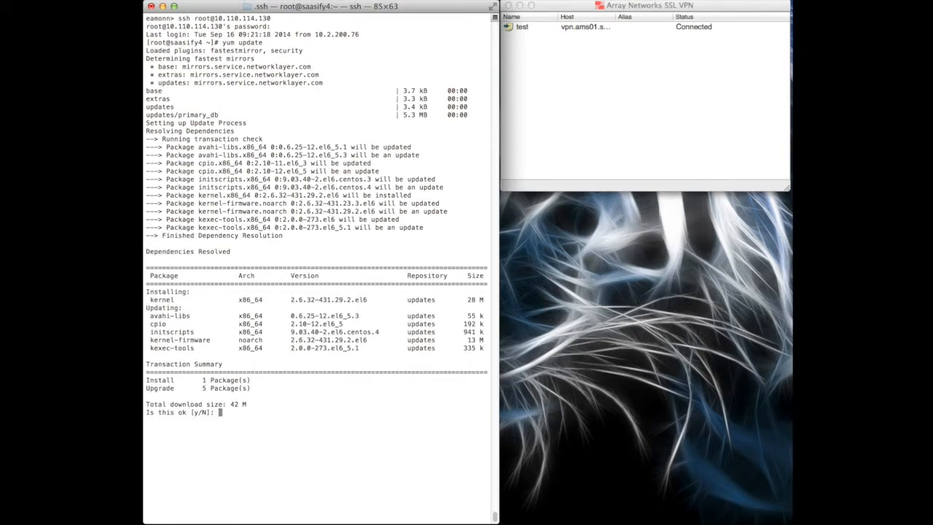
pyautogui.write('y')
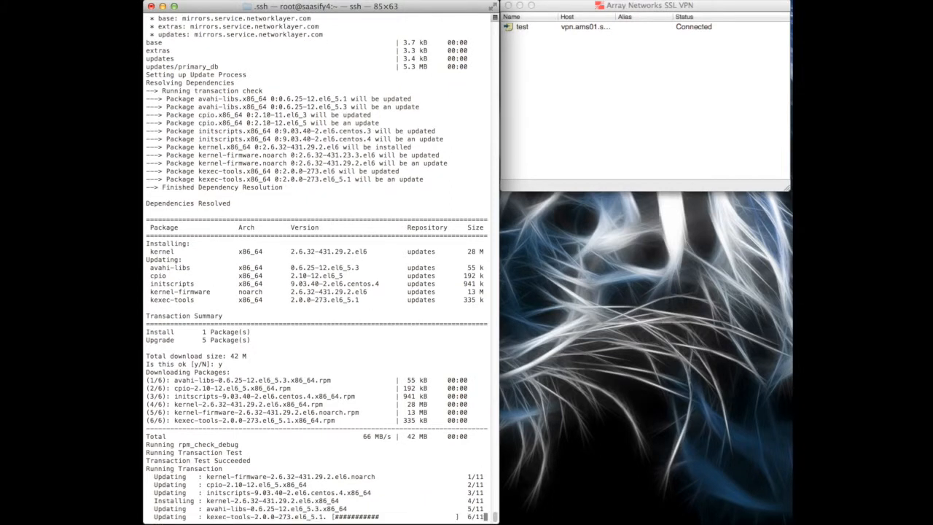
pyautogui.scroll(-3)
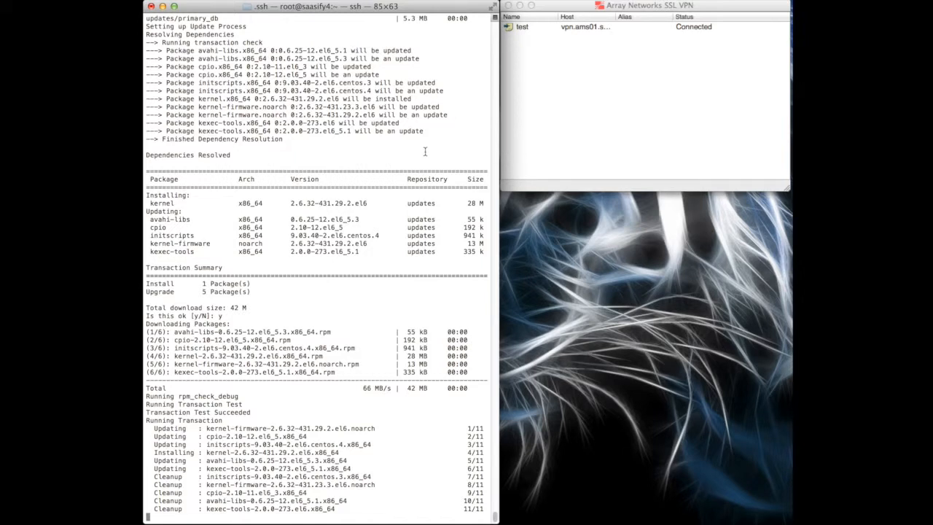
pyautogui.scroll(-3)
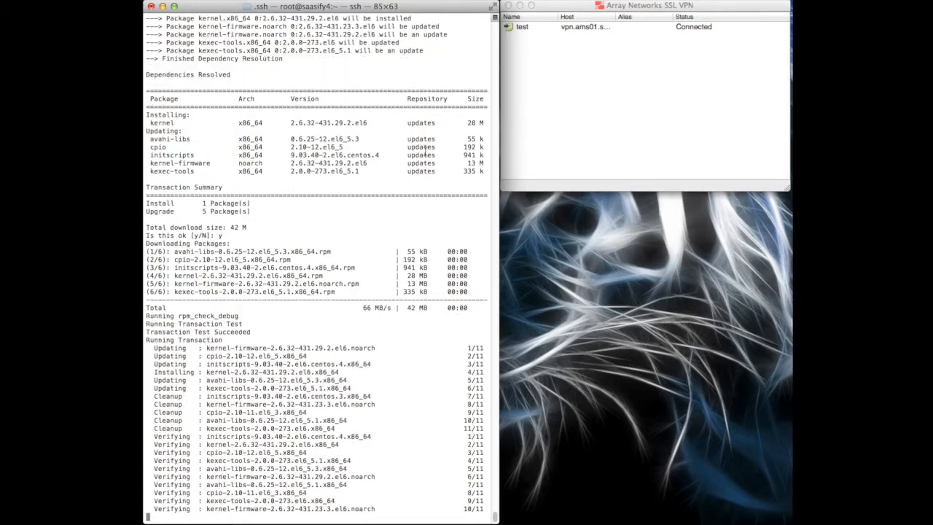
pyautogui.scroll(-3)
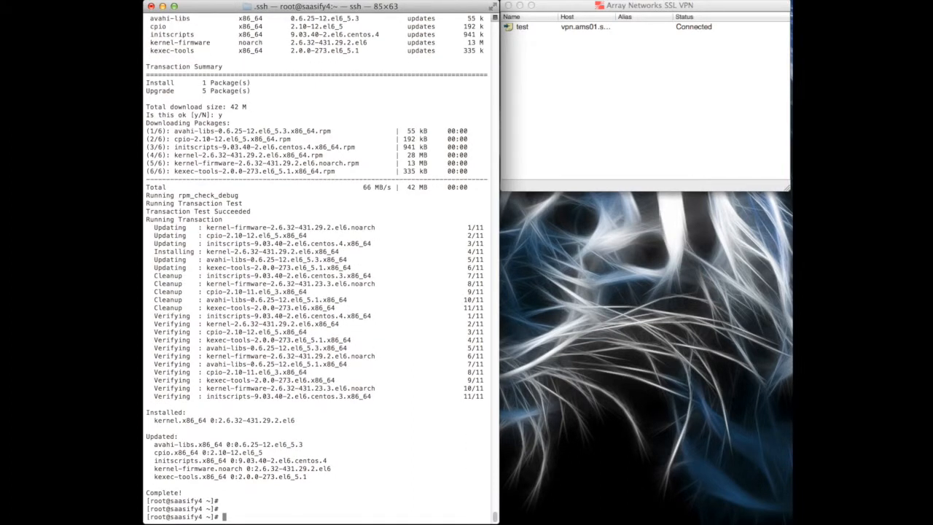
# Run yum groupinstall Desktop and follow the output until the group install reports Complete!
pyautogui.write('yum')
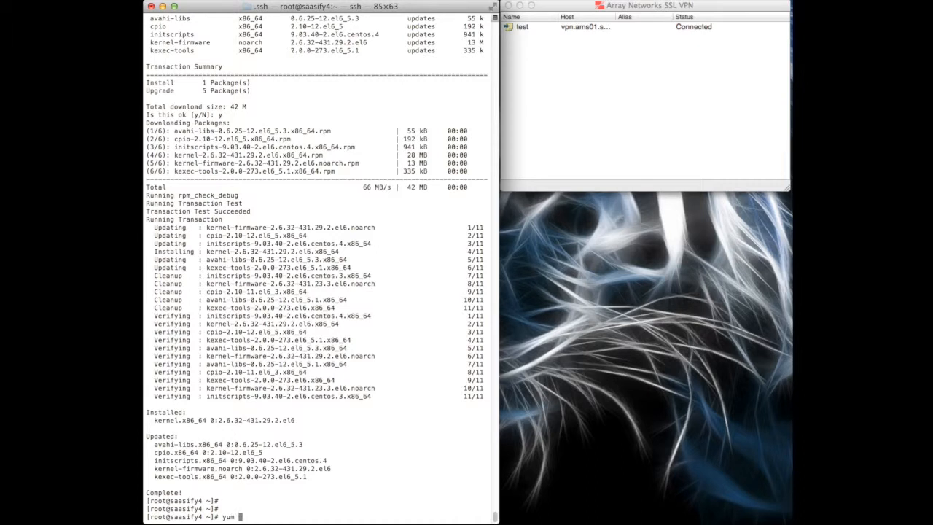
pyautogui.write('groupinstall D')
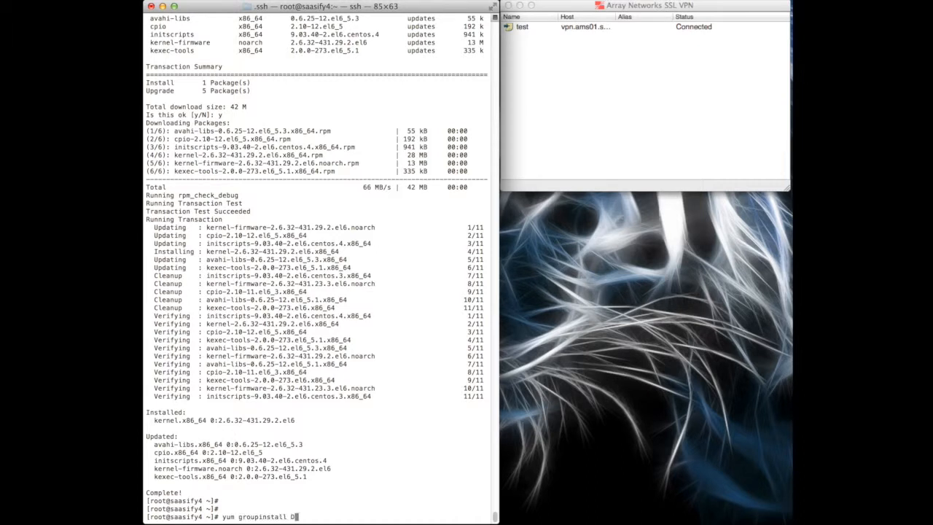
pyautogui.write('esktop')
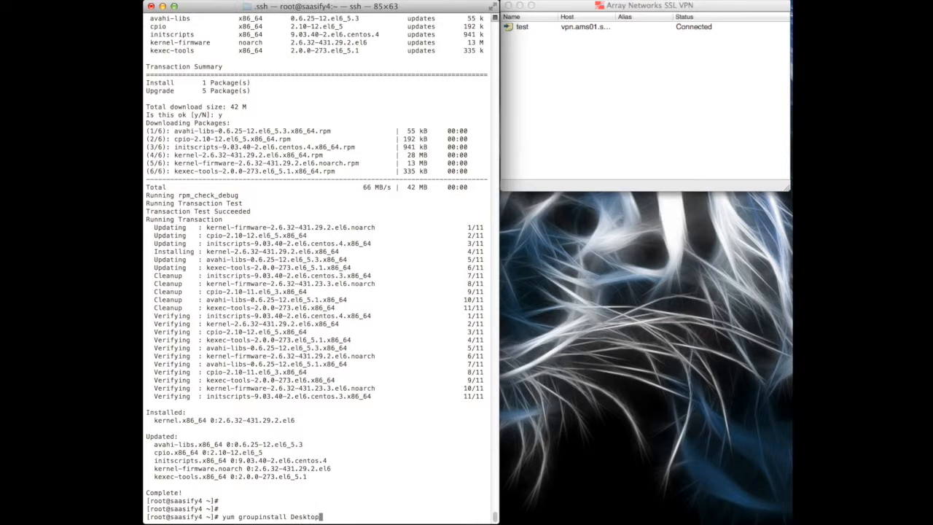
pyautogui.press('Return')
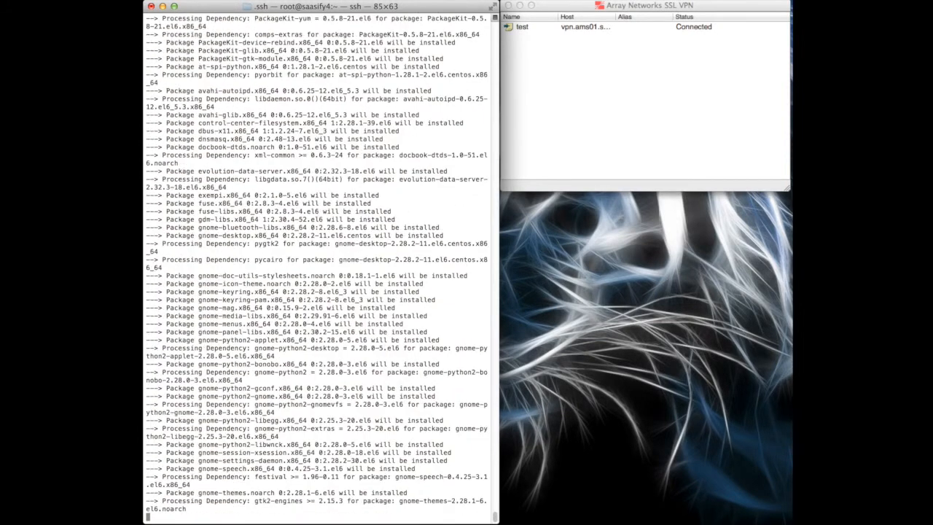
pyautogui.scroll(-3)
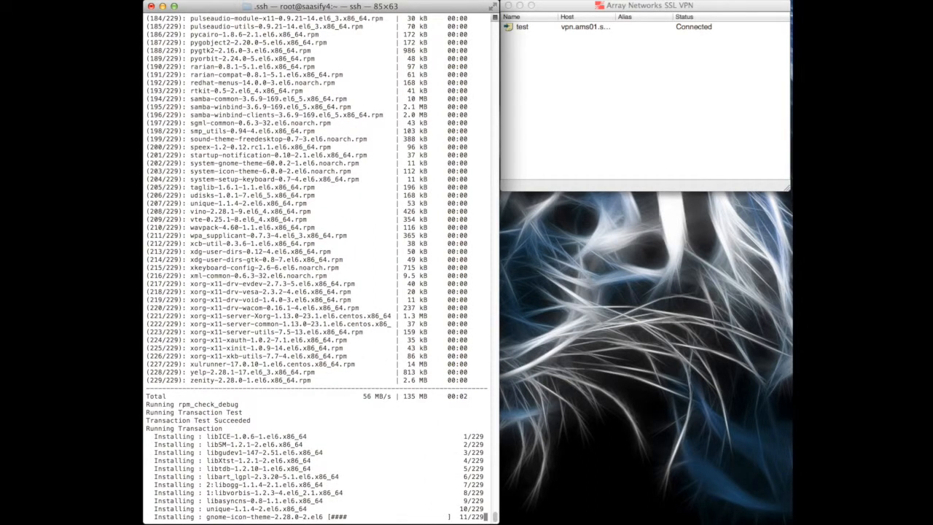
pyautogui.scroll(-3)
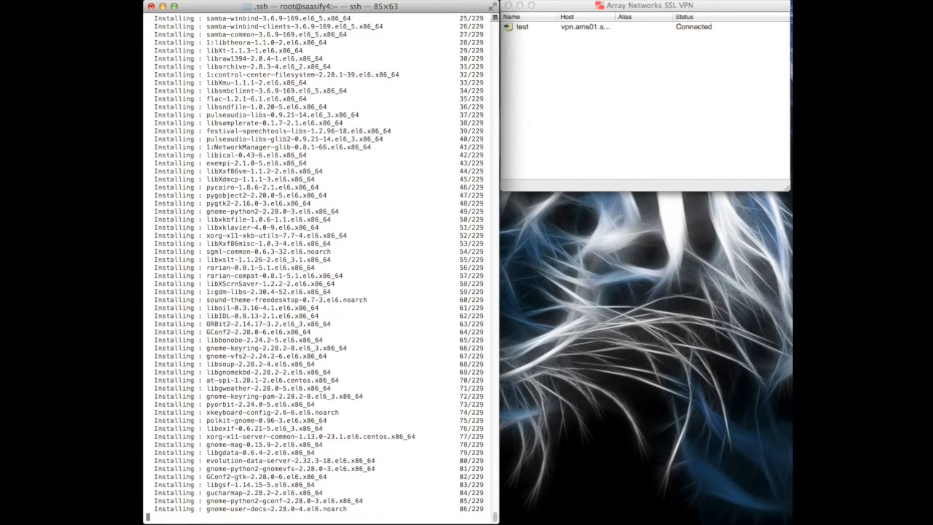
pyautogui.scroll(-3)
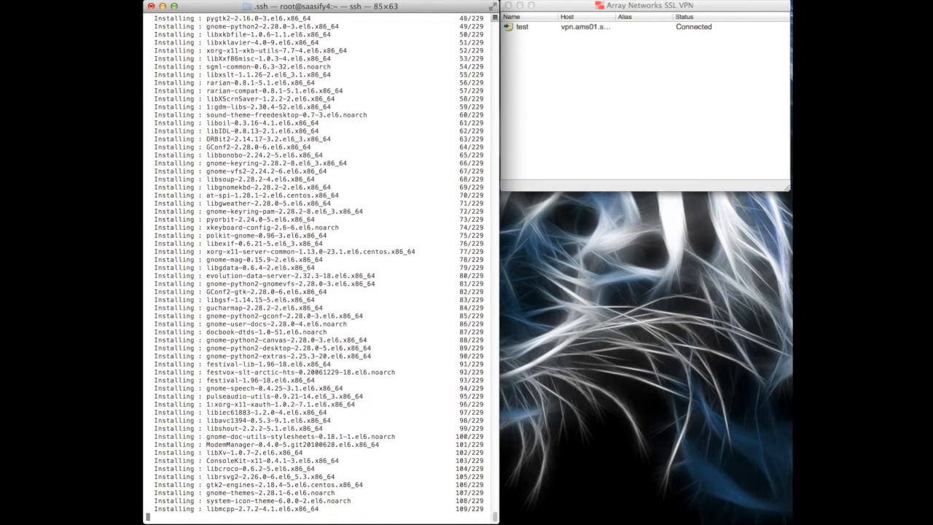
pyautogui.scroll(-3)
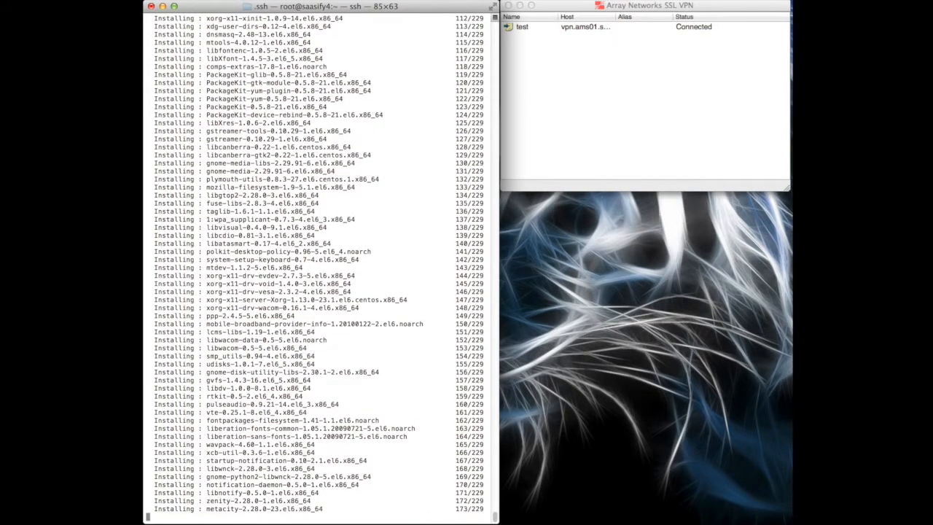
pyautogui.scroll(-3)
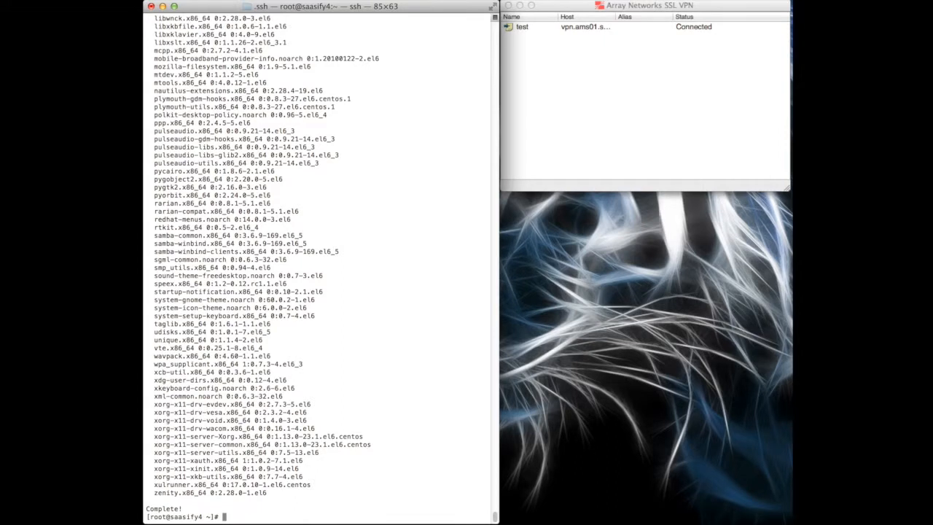
# Run yum install gnome-core xfce4 firefox and confirm with y so Firefox gets installed
pyautogui.write('yum')
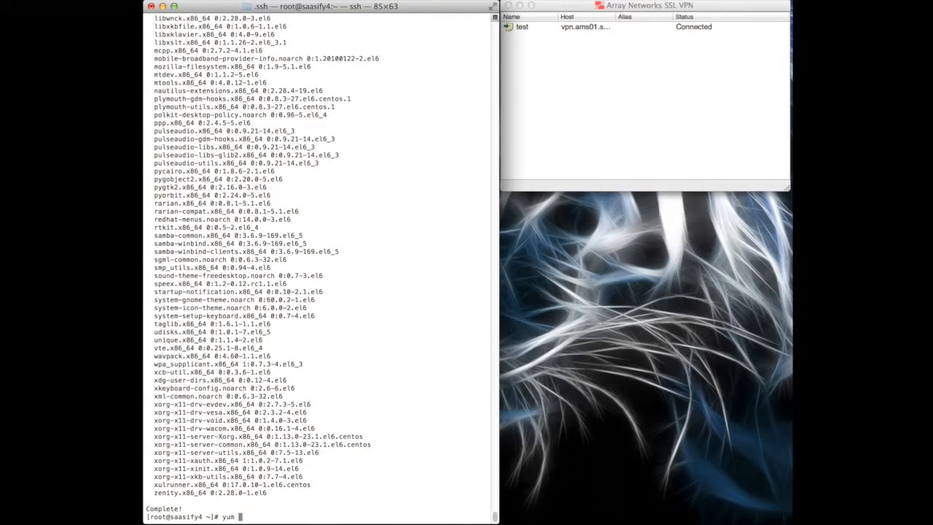
pyautogui.write('insta')
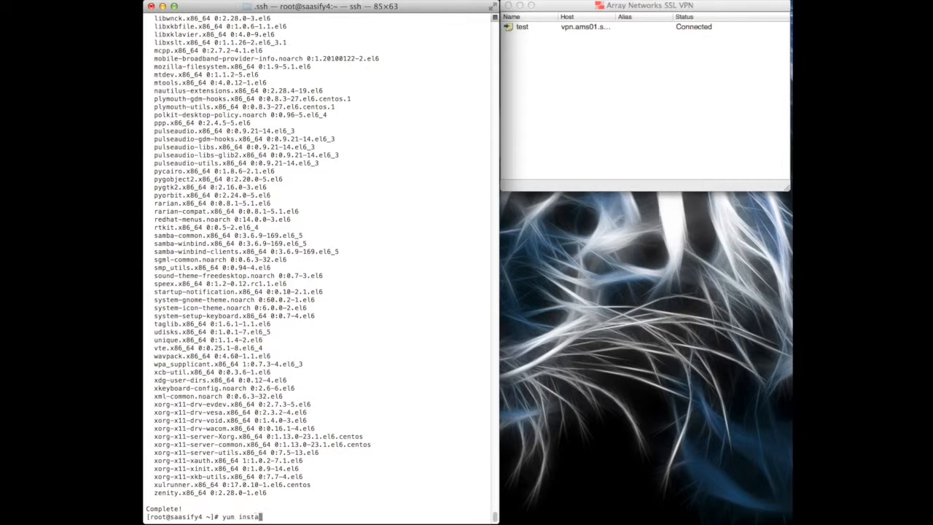
pyautogui.write('ll gnome-')
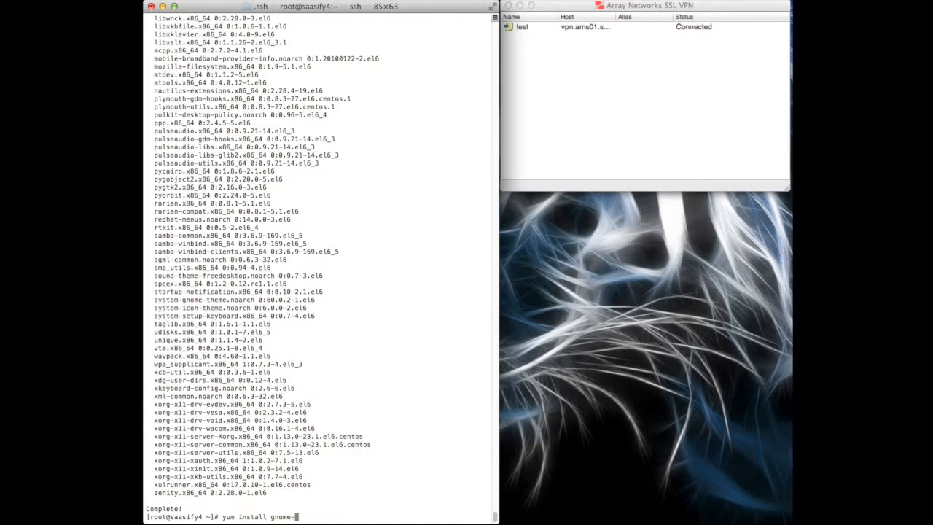
pyautogui.write('core')
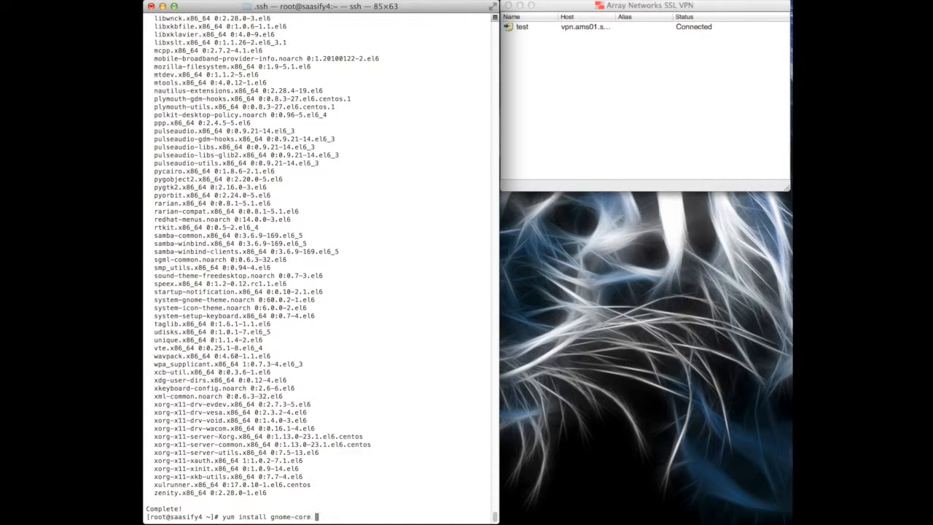
pyautogui.write('xfce4')
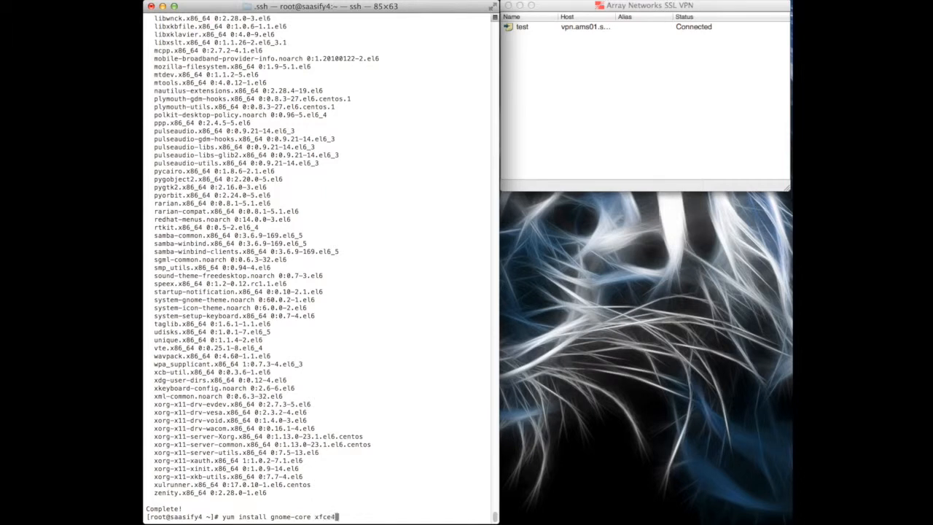
pyautogui.write('f')
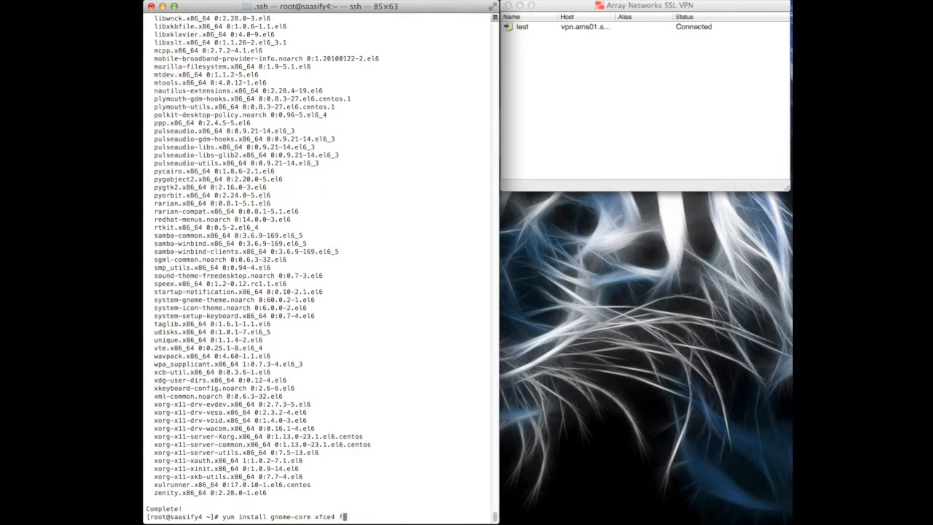
pyautogui.press('enter')
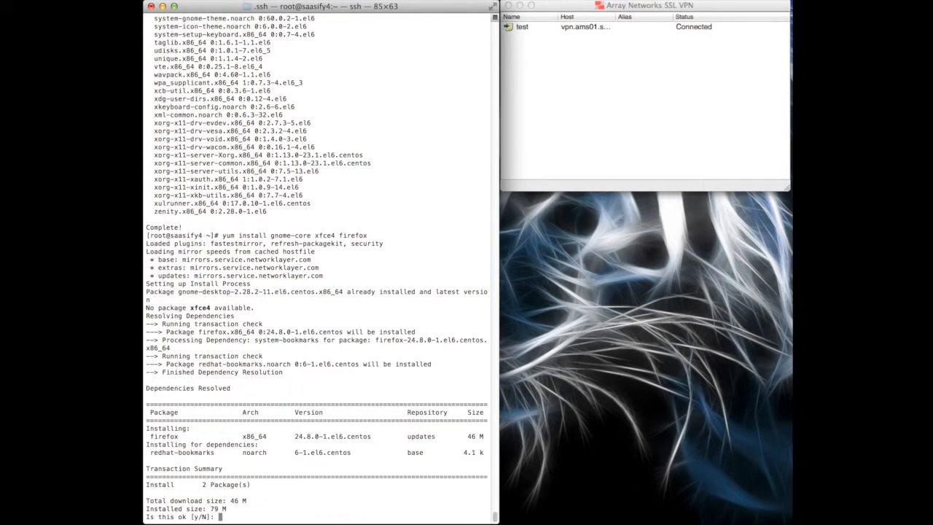
pyautogui.write('y')
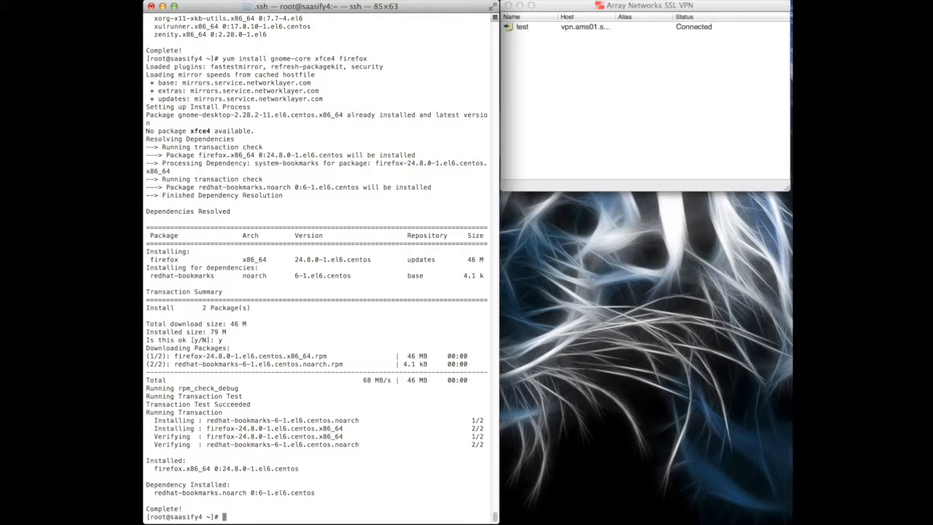
# Run yum install tigervnc-server and confirm with y to install it and its dependencies
pyautogui.write('yum')
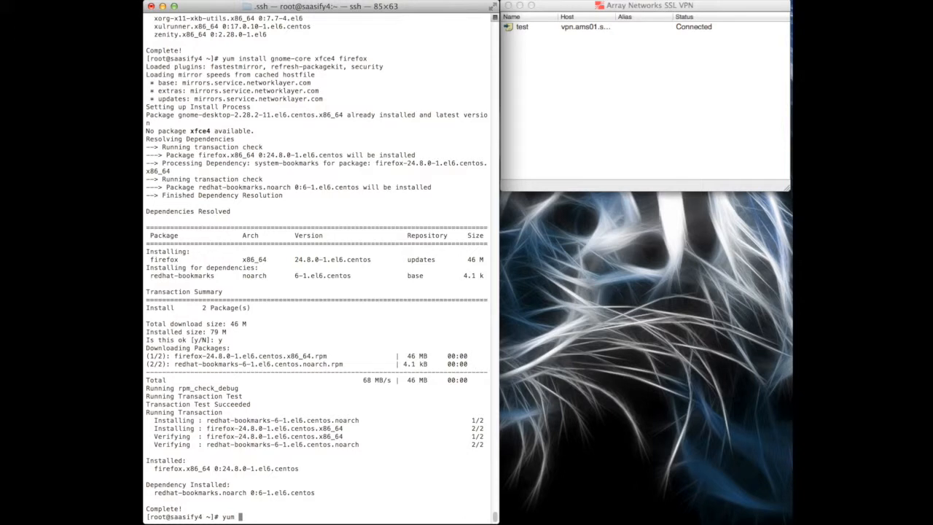
pyautogui.write('install')
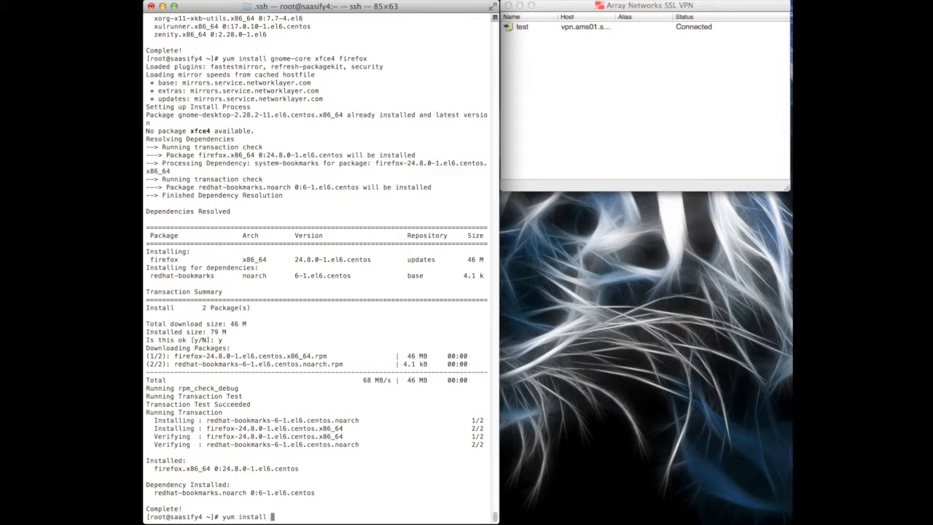
pyautogui.write('tiger')
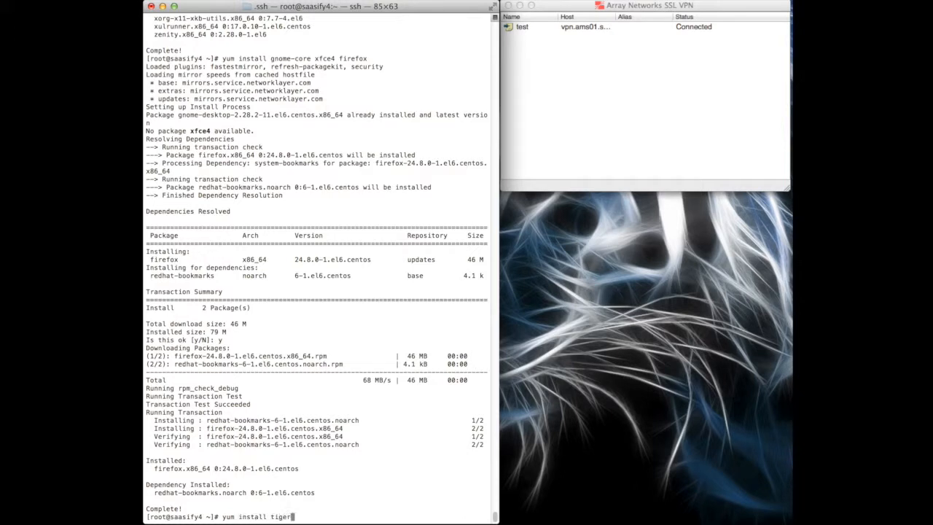
pyautogui.write('vnc-server')
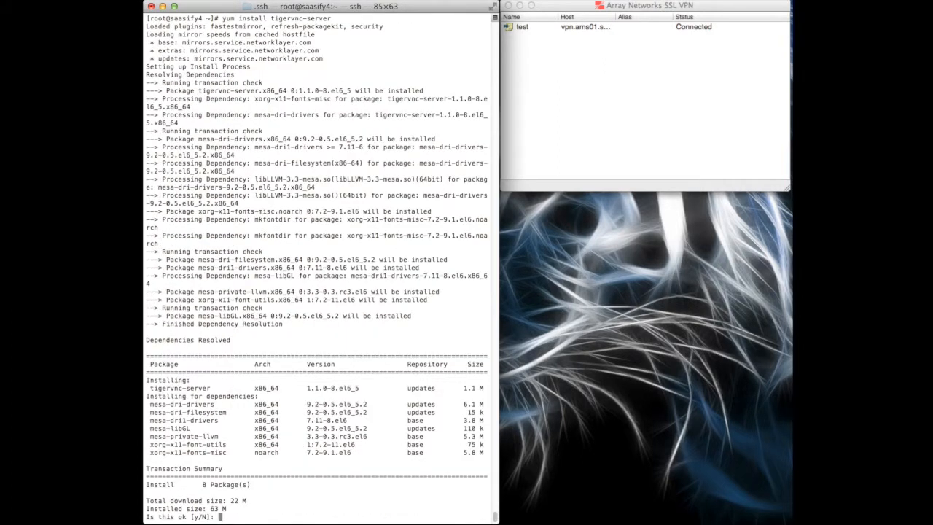
pyautogui.write('y')
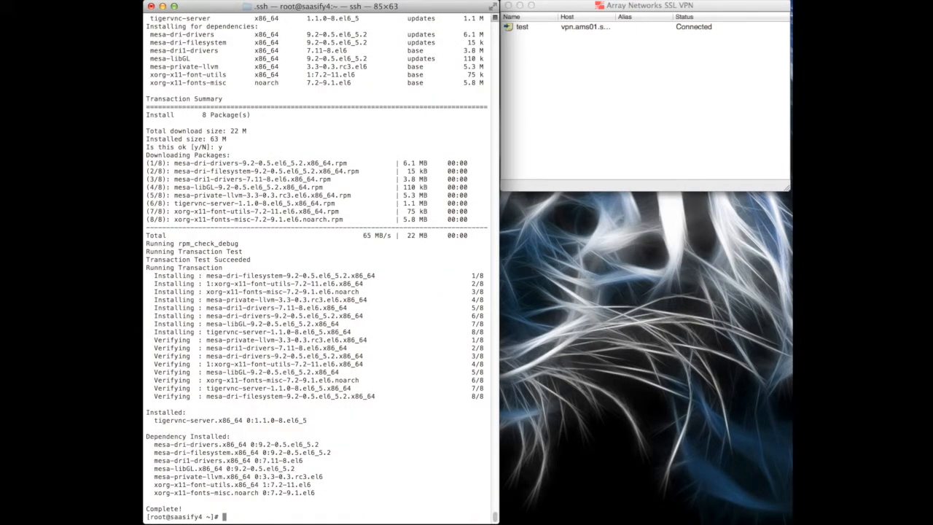
pyautogui.write('useradd')
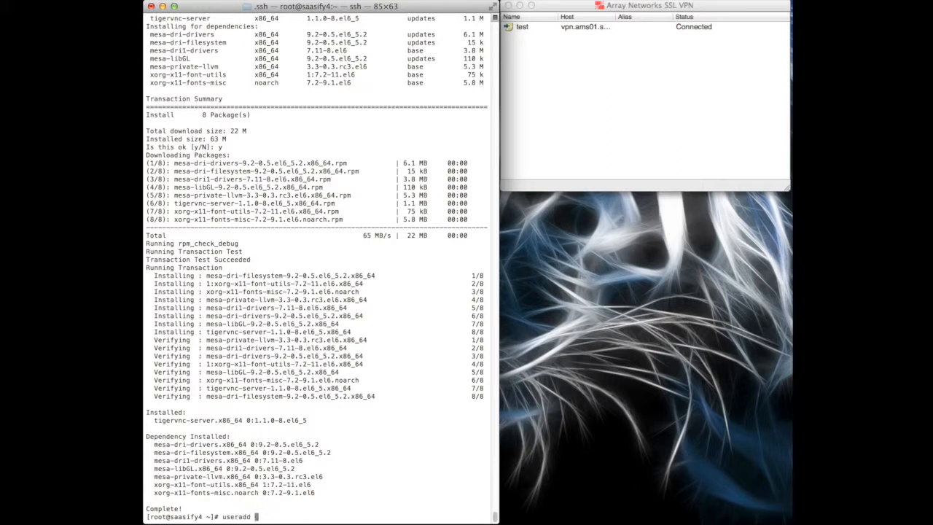
# Create the vnc-user account with useradd and set its login password with passwd
pyautogui.write('vnc-s')
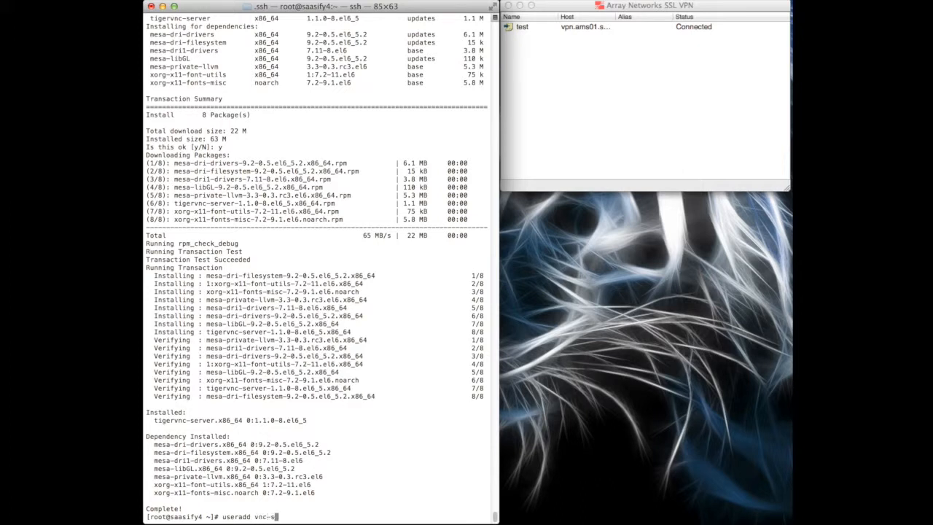
pyautogui.write('erv')
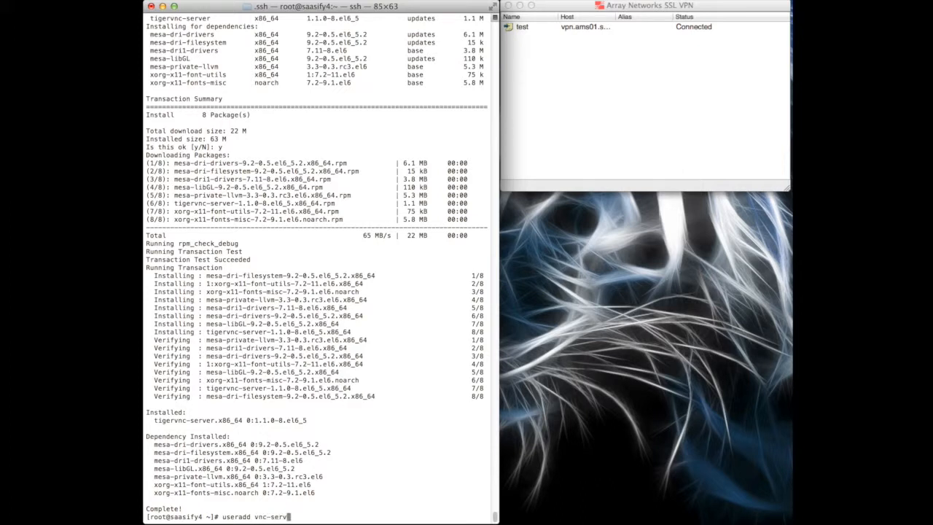
pyautogui.press('BackSpace')
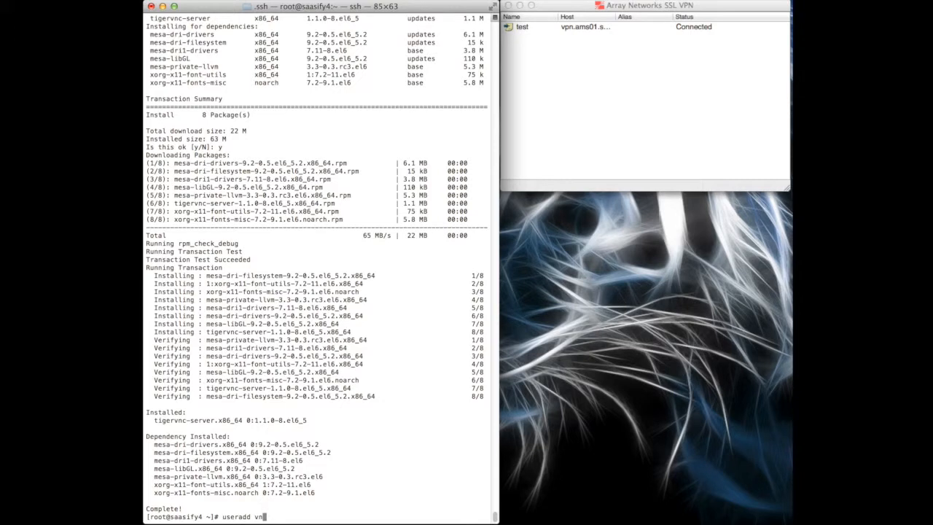
pyautogui.press('Return')
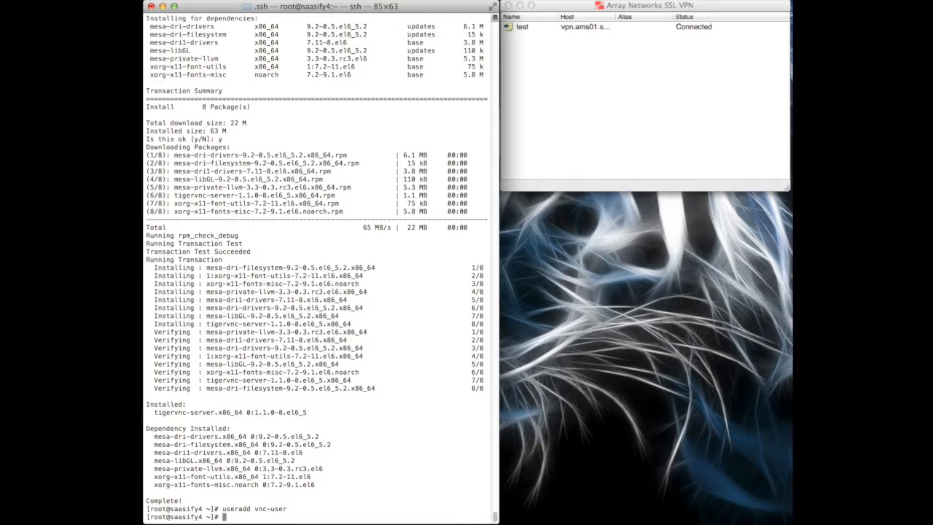
pyautogui.write('passwd vnc-user')
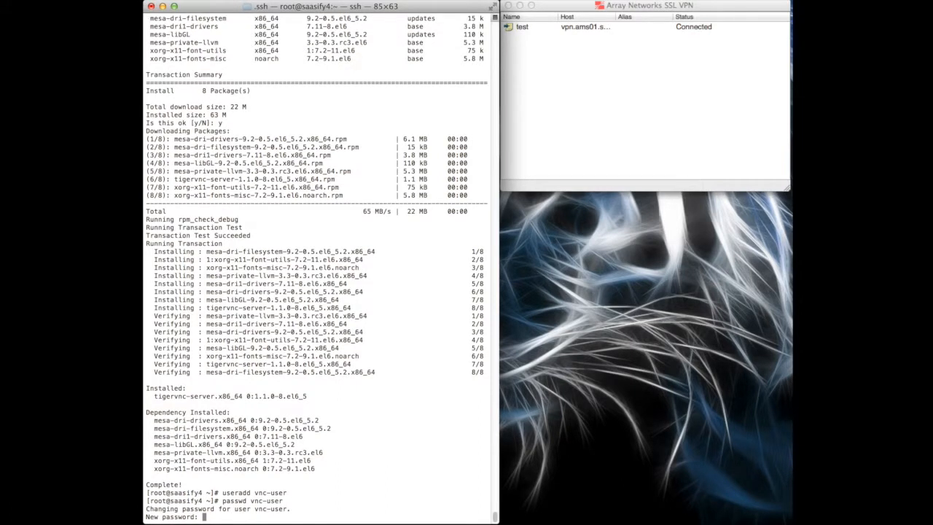
pyautogui.press('Return')
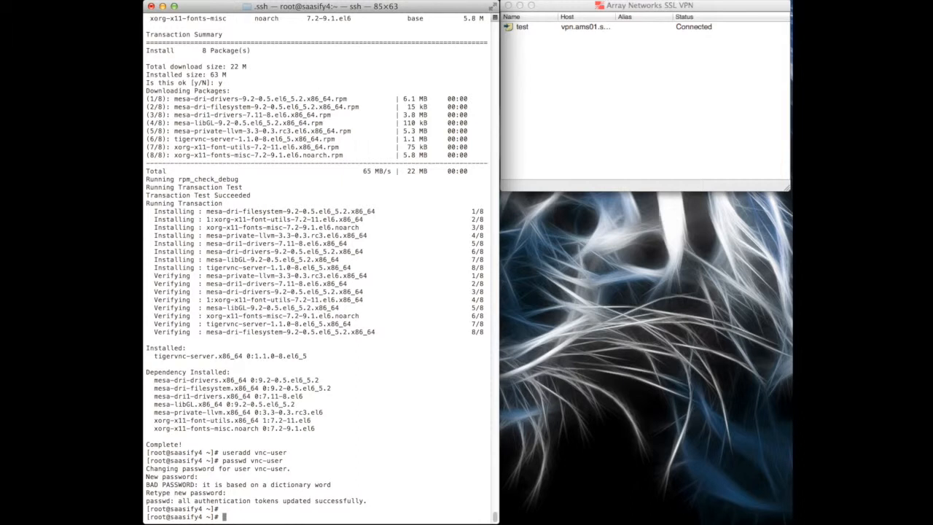
# Switch to vnc-user with su - and set that user's VNC password
pyautogui.write('su - vnc-user')
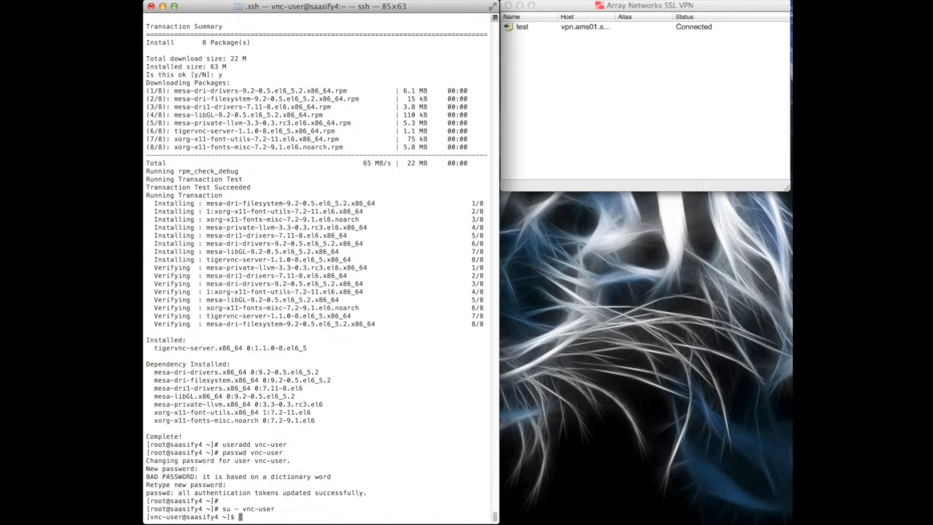
pyautogui.write('vncpasswd')
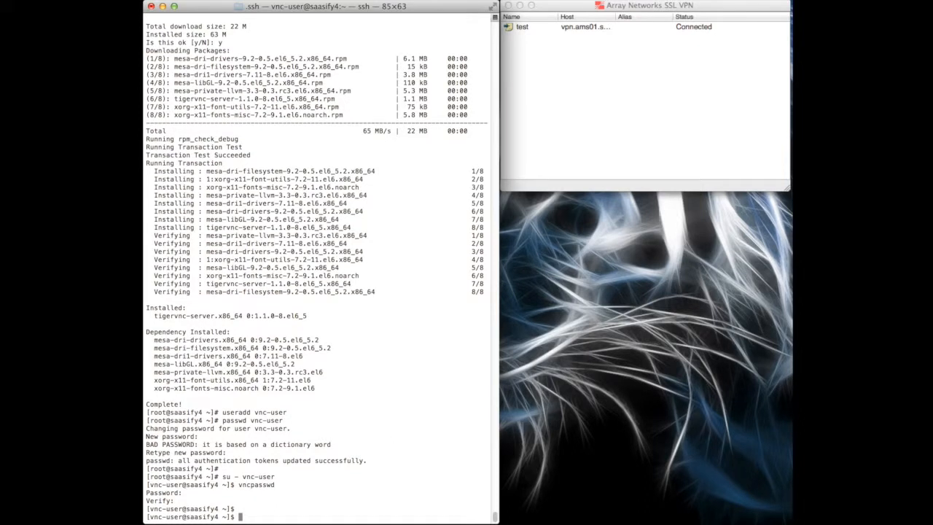
pyautogui.write('vi')
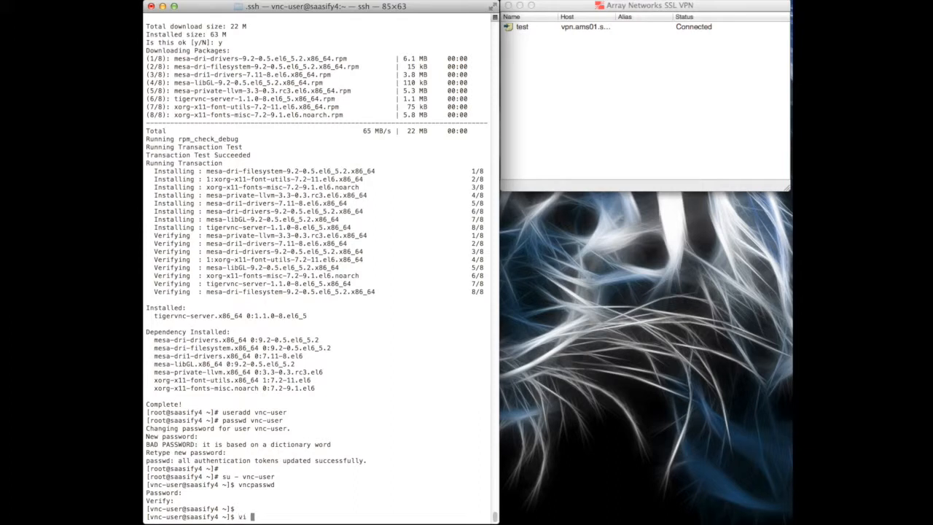
pyautogui.write('.vnc')
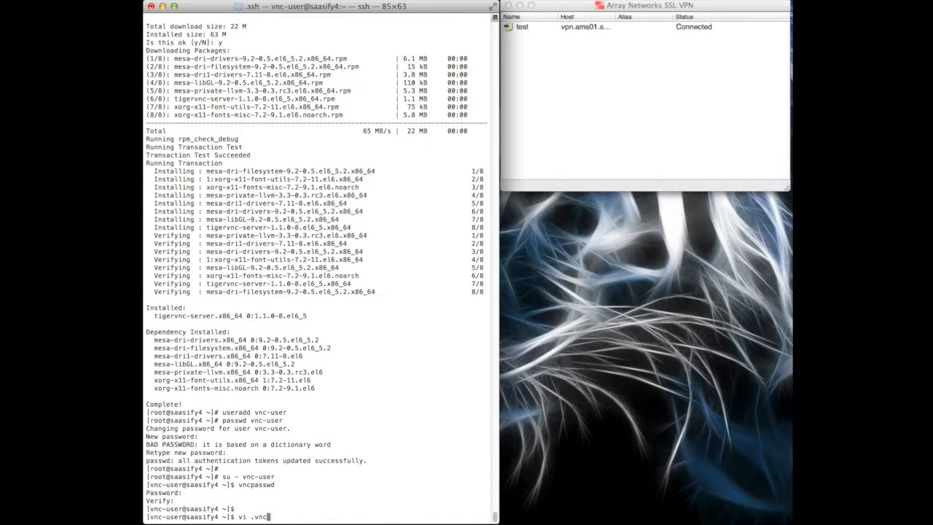
pyautogui.write('x')
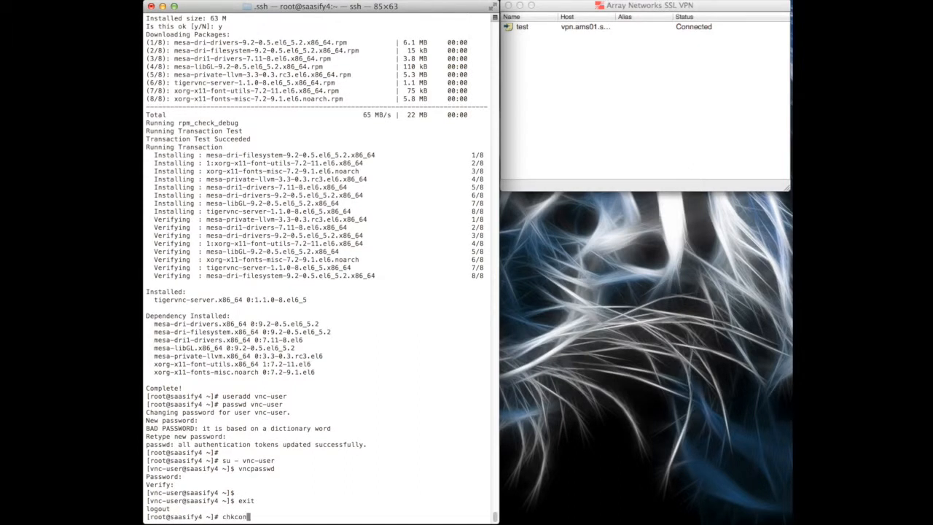
# Enable vncserver at boot with chkconfig and open /etc/sysconfig/vncservers in vi
pyautogui.write('fig')
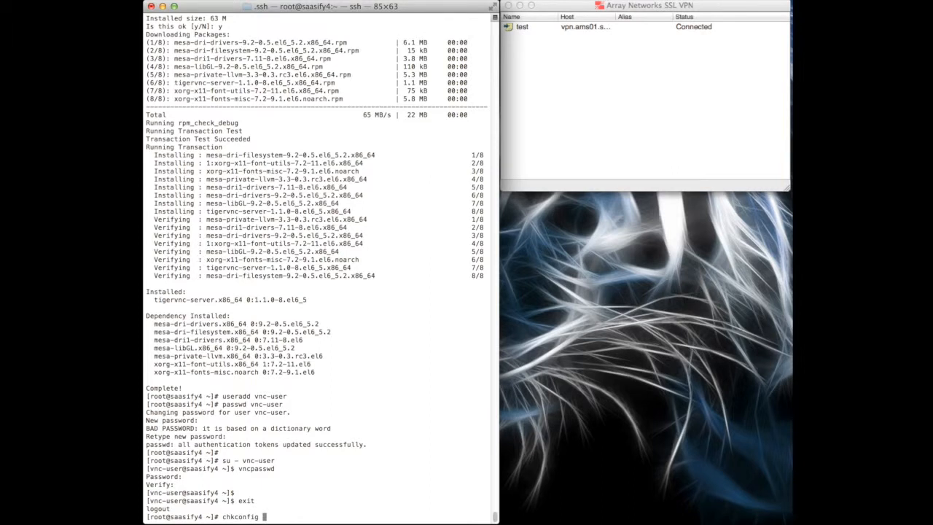
pyautogui.write('vncserver on')
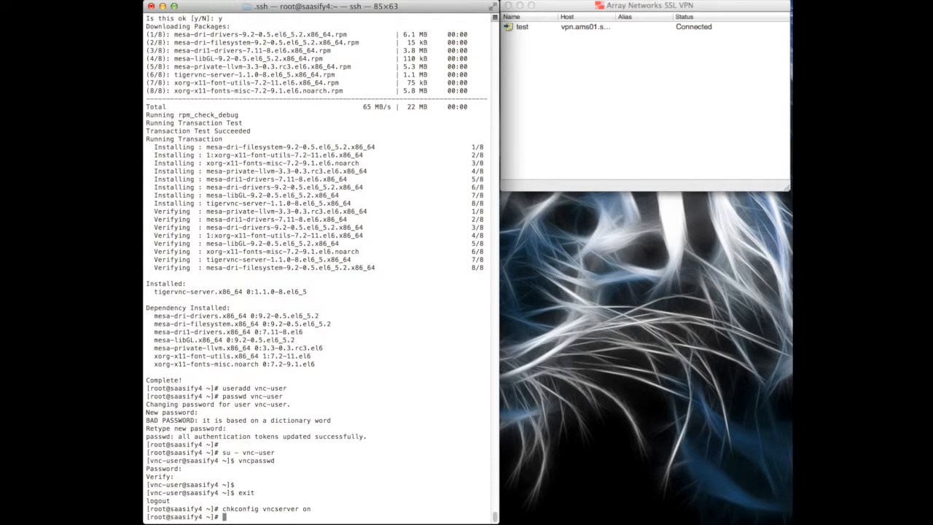
pyautogui.write('vi')
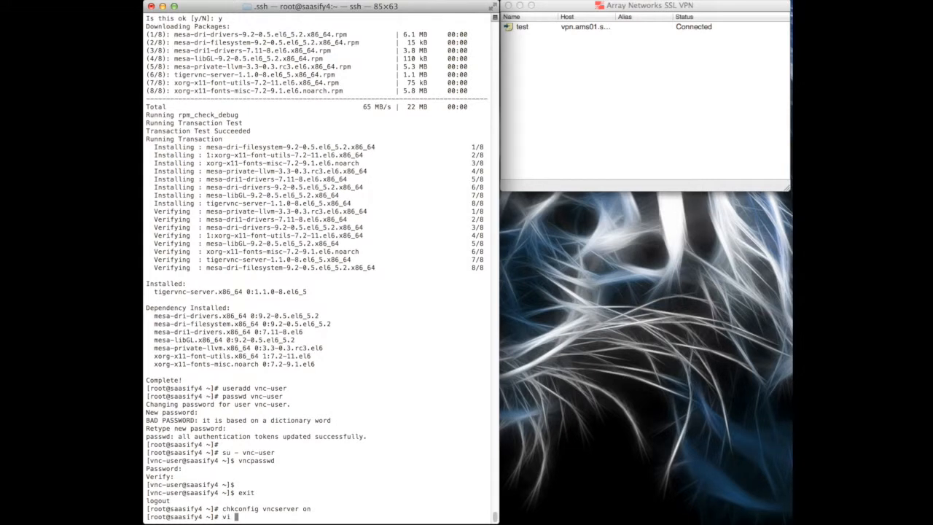
pyautogui.write('/etc/')
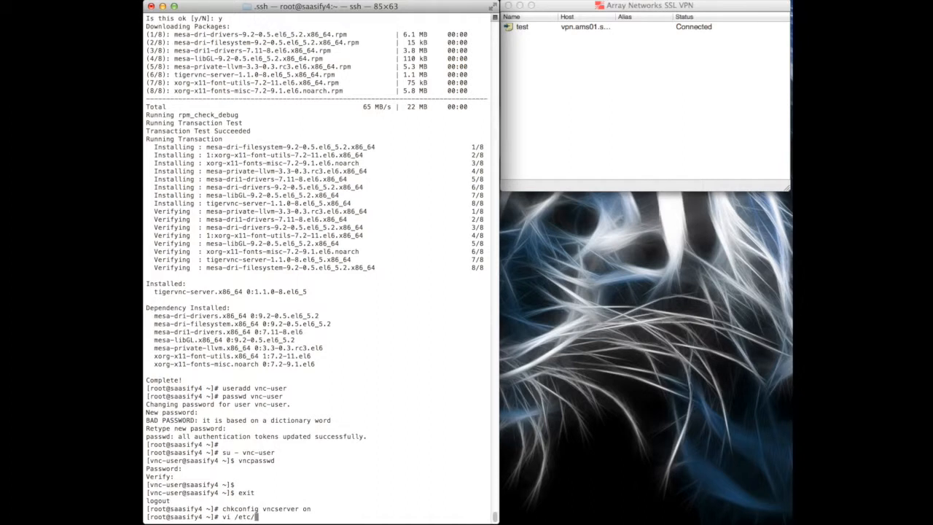
pyautogui.write('sysconfig/')
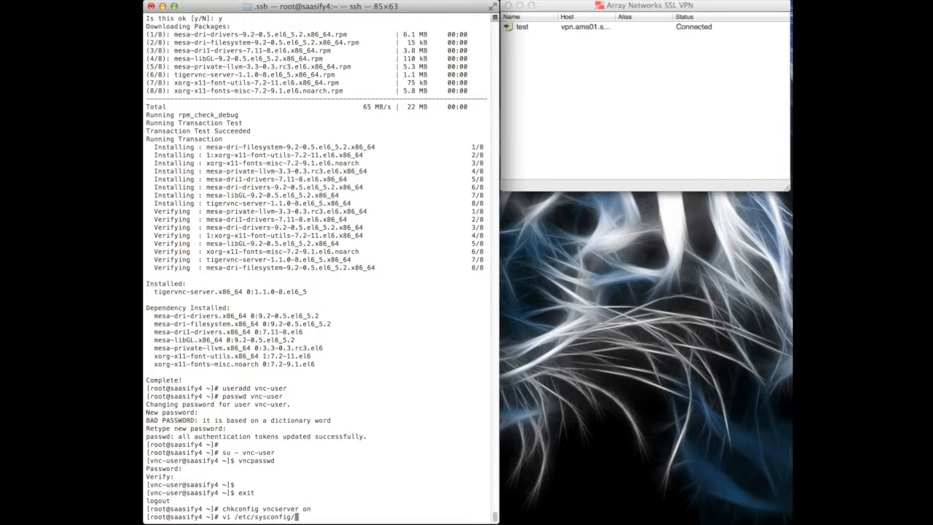
pyautogui.write('vn')
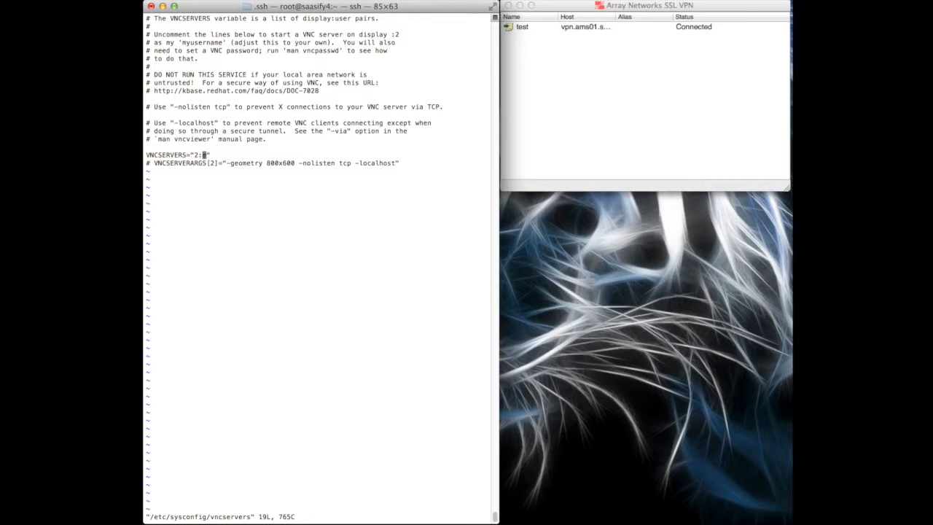
# Set VNCSERVERS="2:vnc-user" and VNCSERVERARGS[2] with -geometry 1024x768, then save with :wq!
pyautogui.press('i')
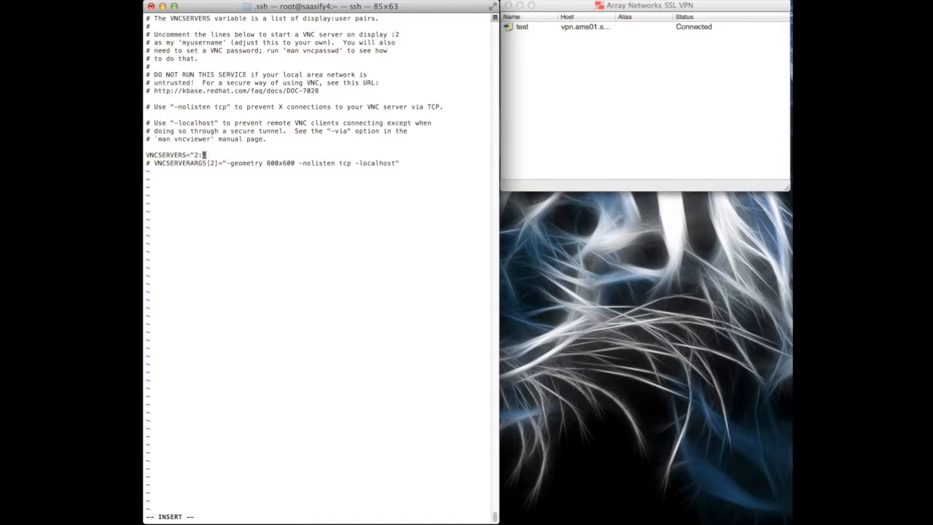
pyautogui.write('vnc-user"')
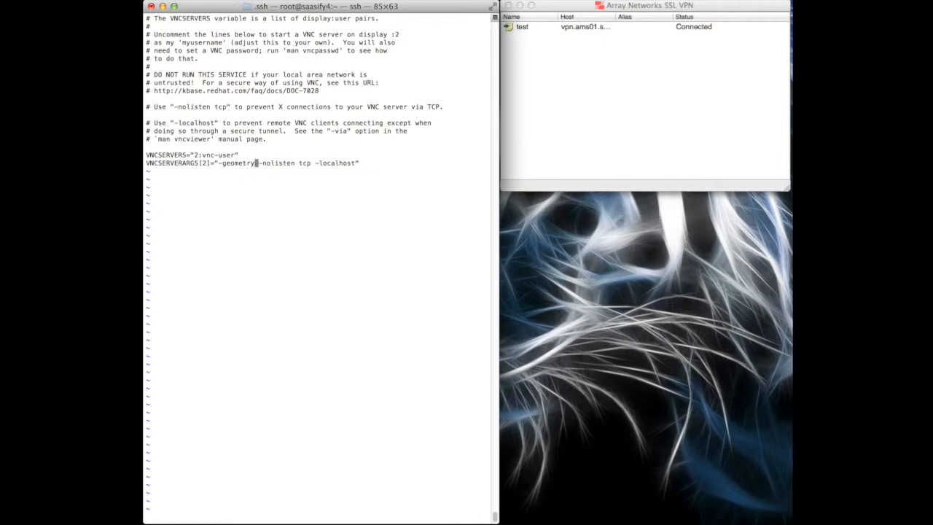
pyautogui.write('1024')
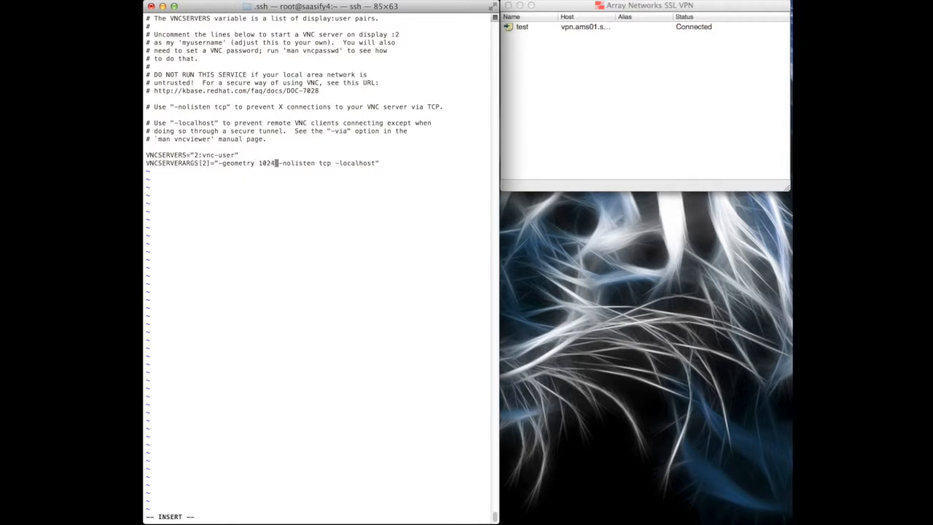
pyautogui.write('x768')
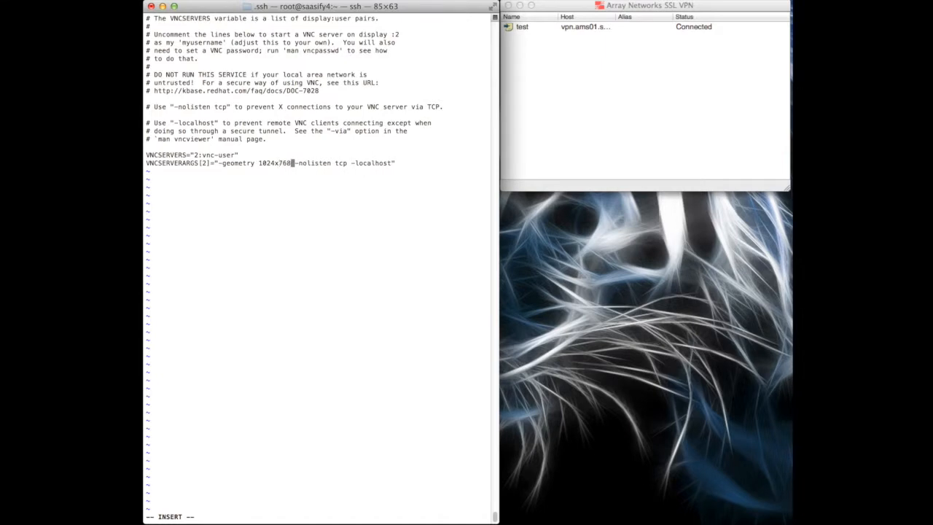
pyautogui.write(':wq!')
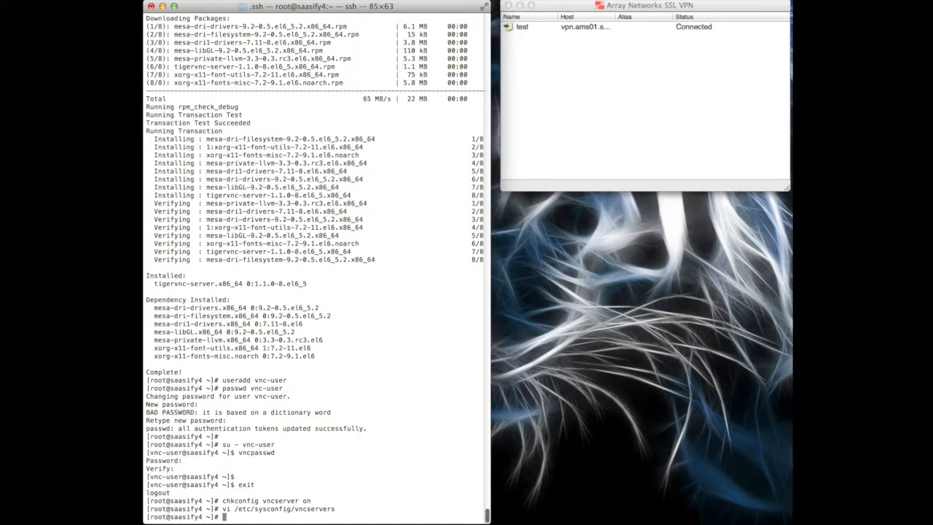
# Start vncserver as root, entering and verifying the VNC access password
pyautogui.write('vncserver')
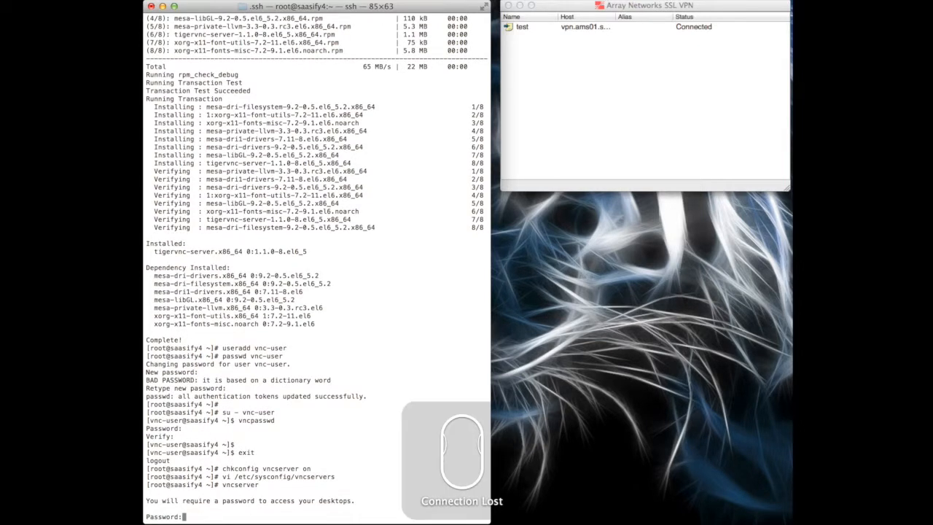
pyautogui.press('Return')
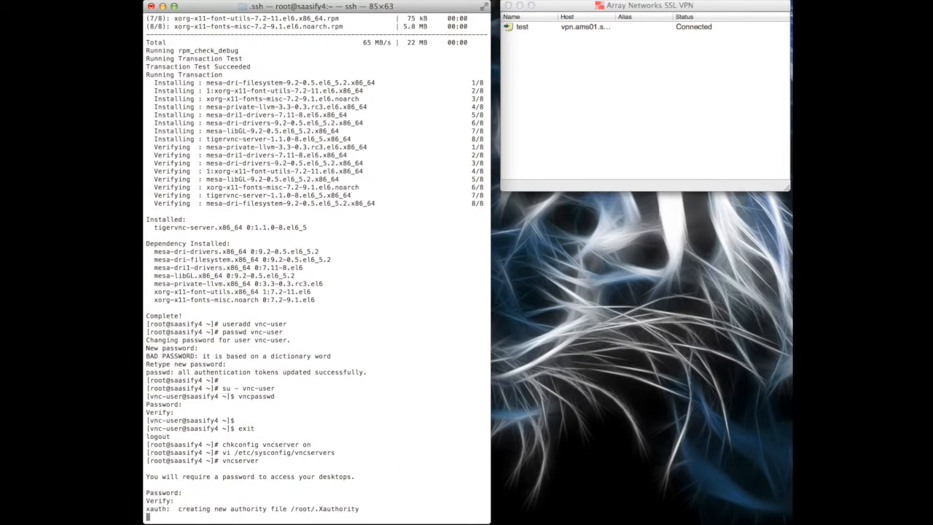
pyautogui.press('Return')
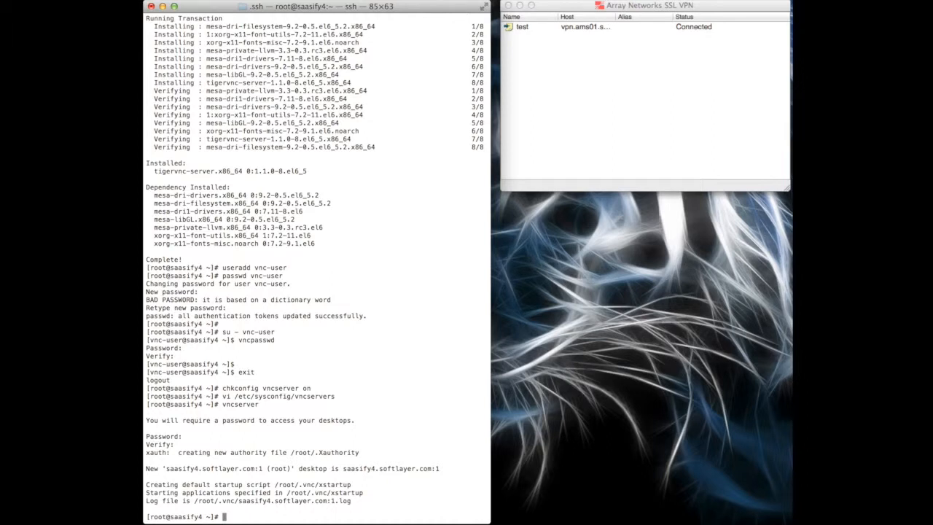
pyautogui.write('exit')
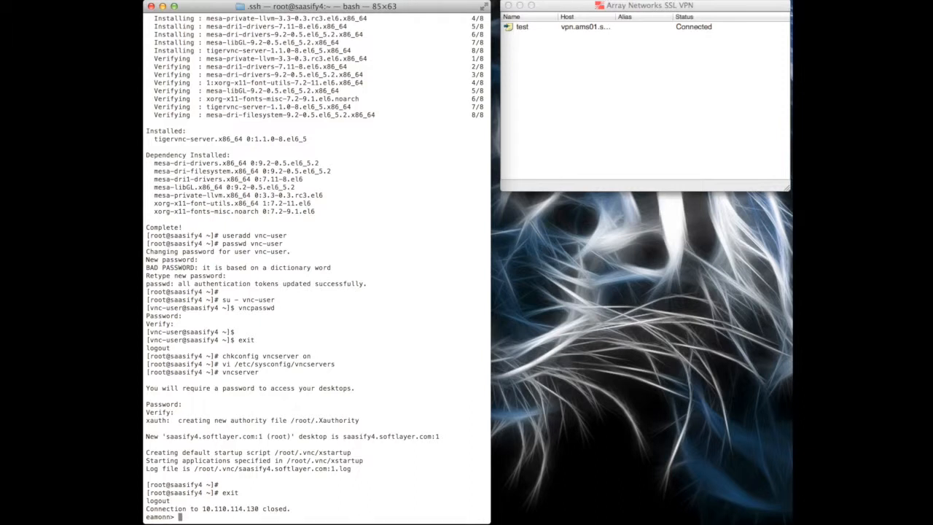
pyautogui.write('ssh root@10.110.114.130')
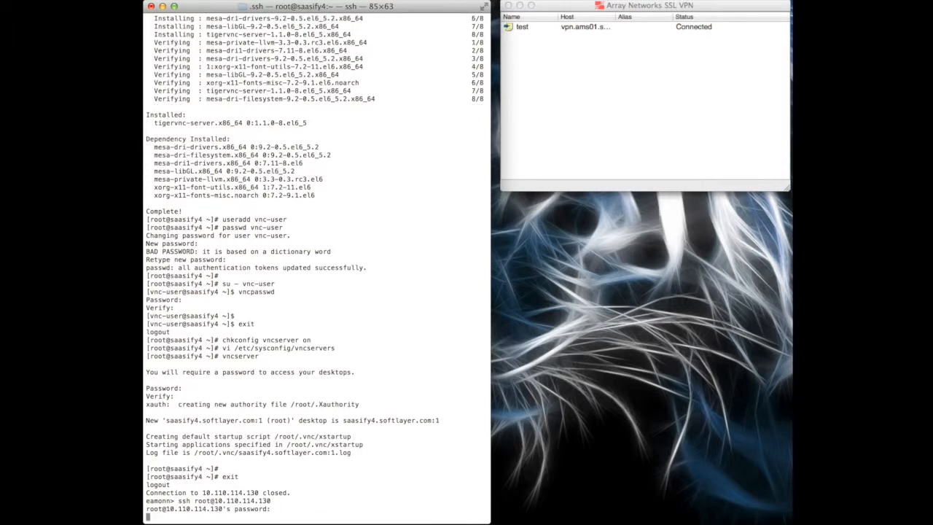
pyautogui.press('Return')
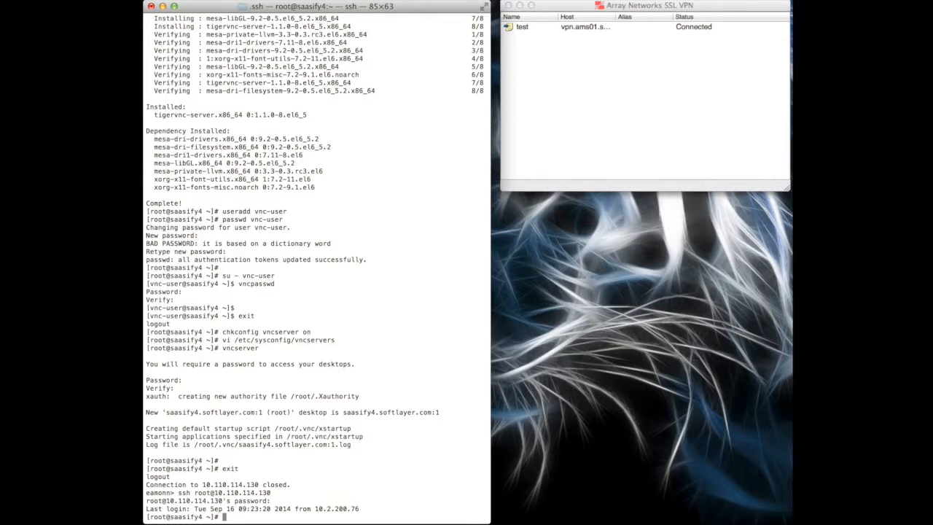
# Stop root's VNC with pkill vnc, switch to vnc-user and start vncserver as that user
pyautogui.write('k')
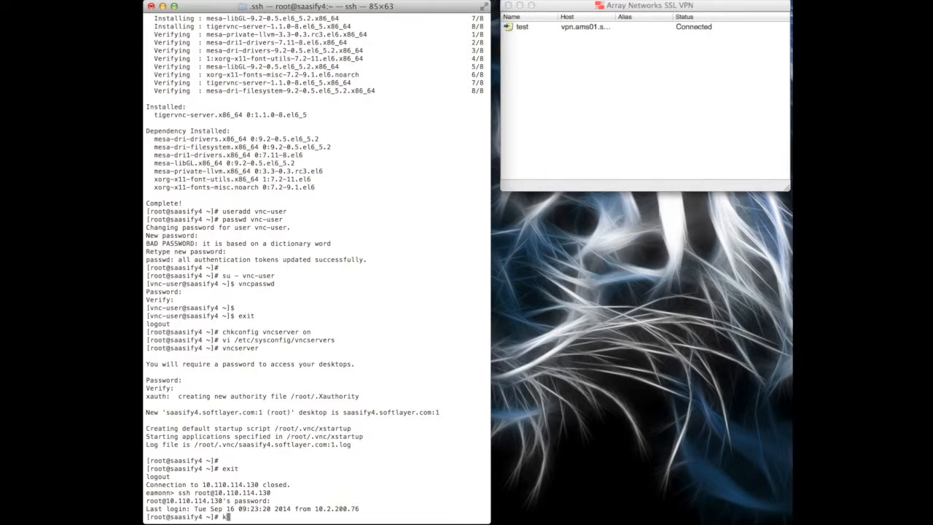
pyautogui.write('kill vnc')
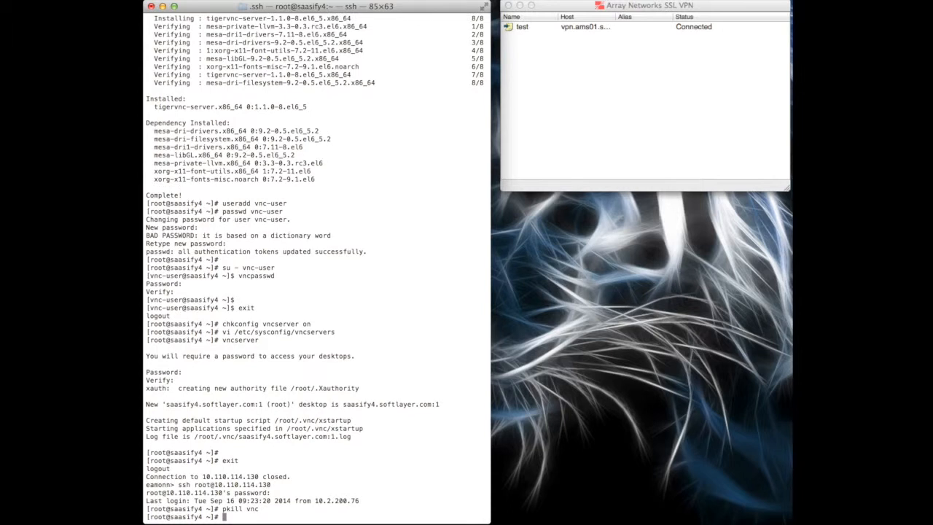
pyautogui.press('Return')
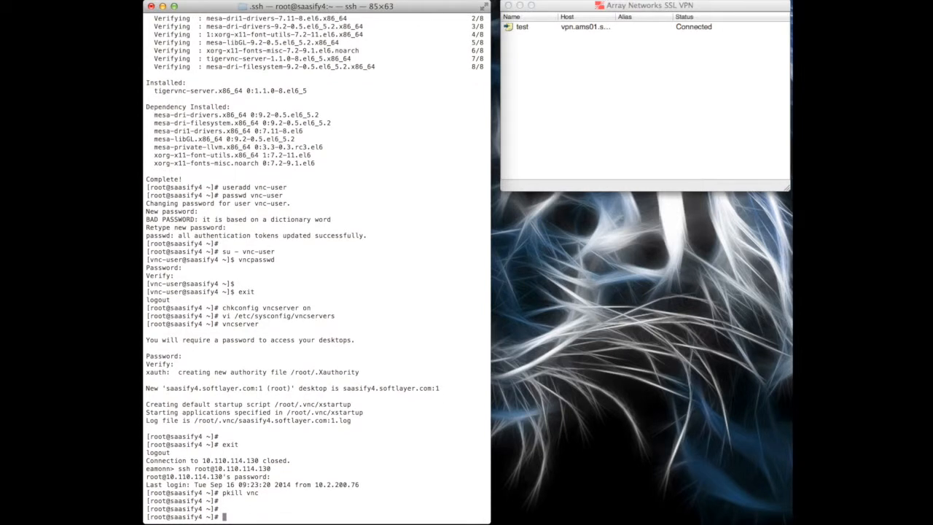
pyautogui.write('su -')
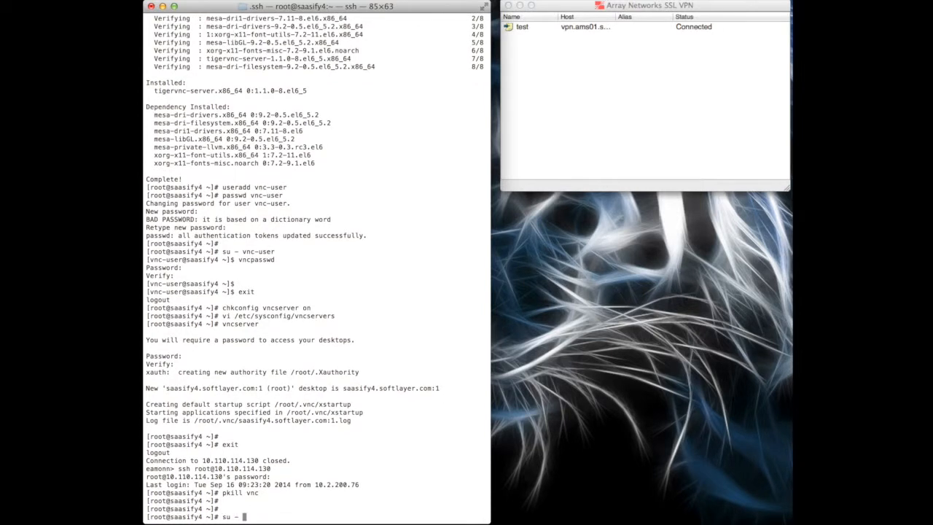
pyautogui.write('vnc-user')
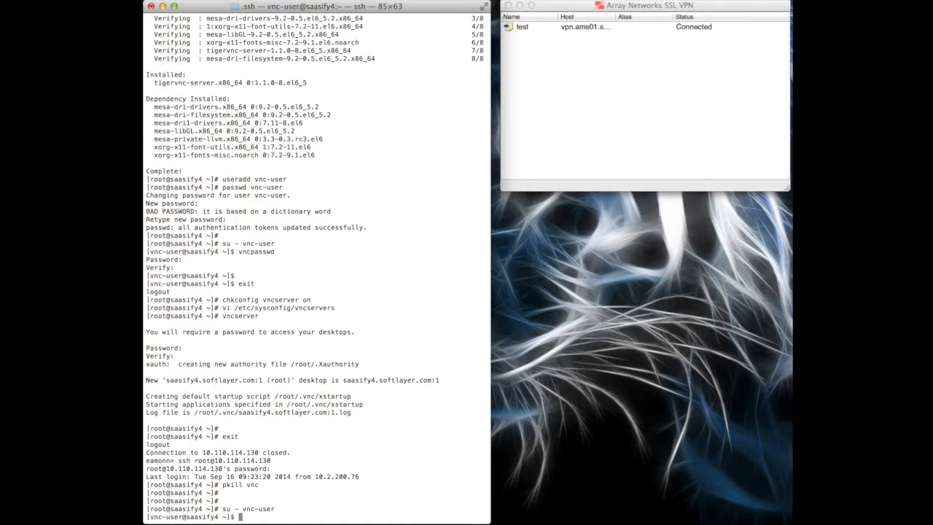
pyautogui.write('vncserver')
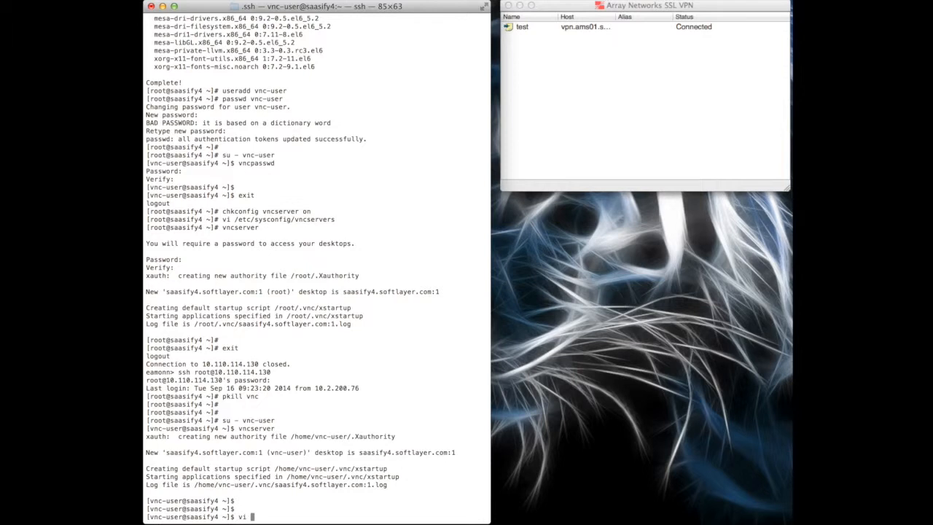
# Open vnc-user's .vnc/xstartup script in vi
pyautogui.write('.vnc/')
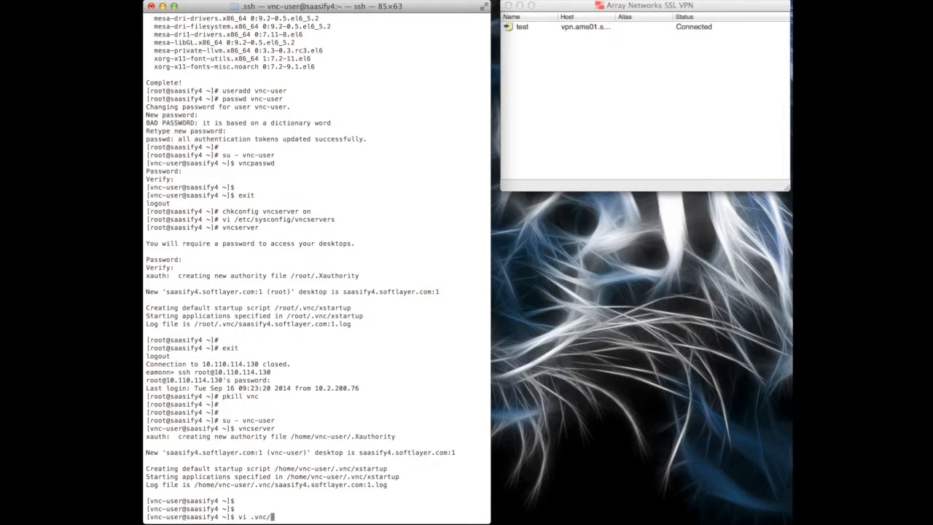
pyautogui.write('x')
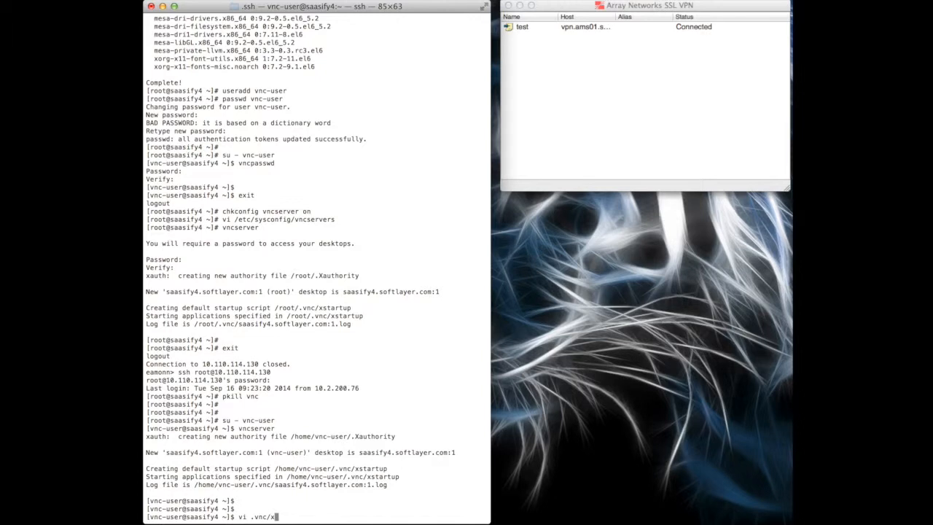
pyautogui.write('startup')
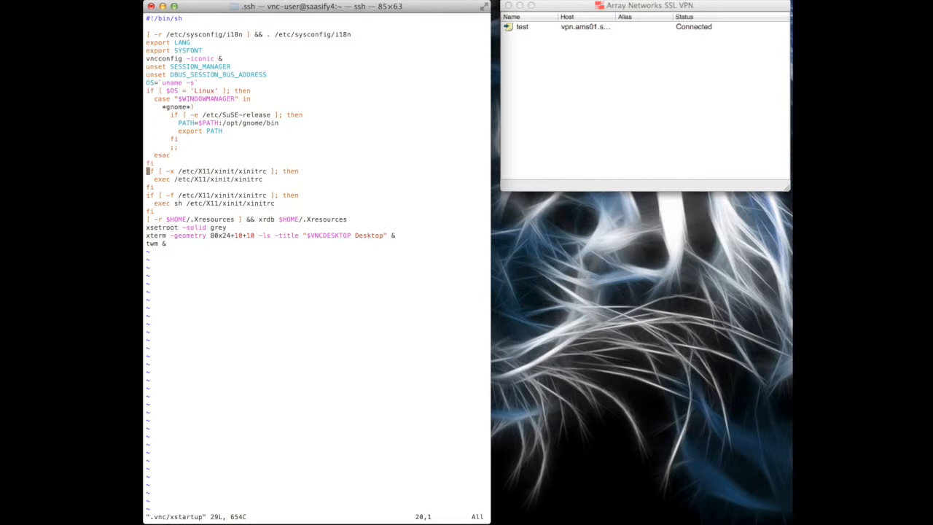
# Edit xstartup to comment out twm & and add the line exec gnome-session
pyautogui.press('i')
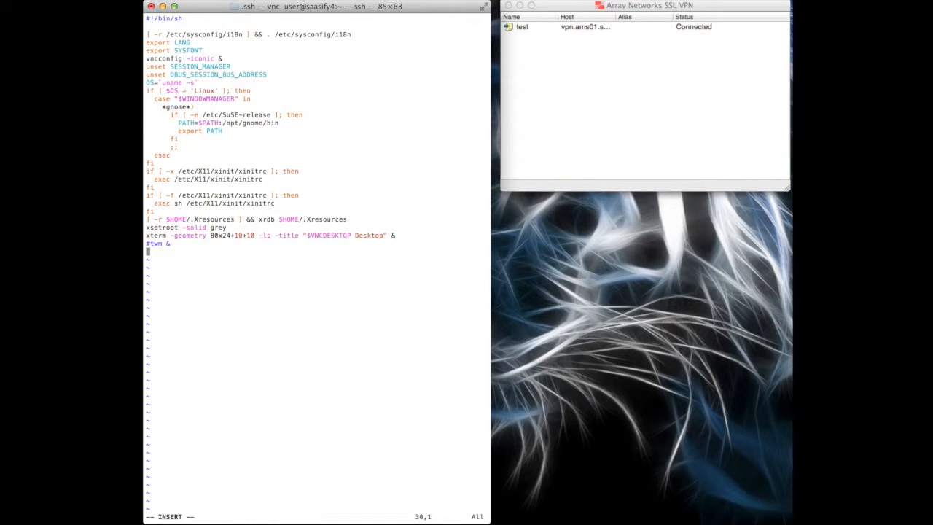
pyautogui.write('exec')
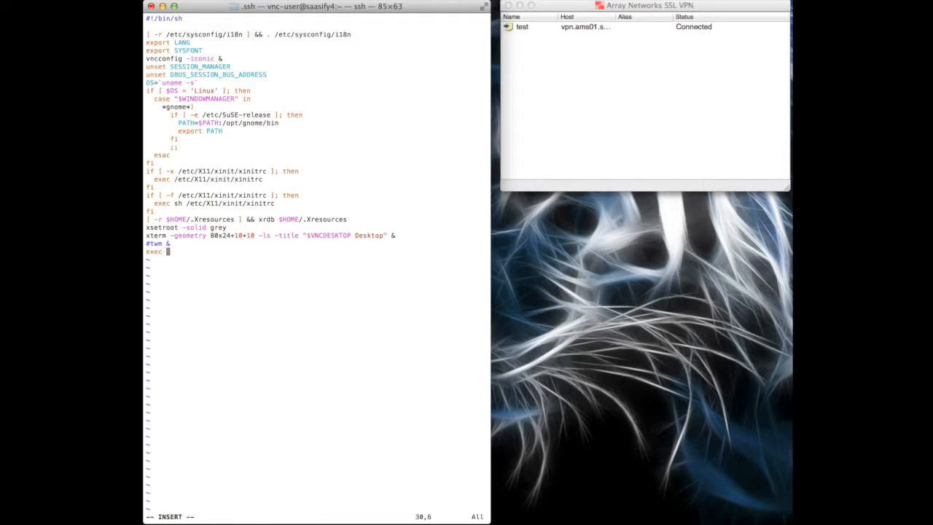
pyautogui.write('gnome-')
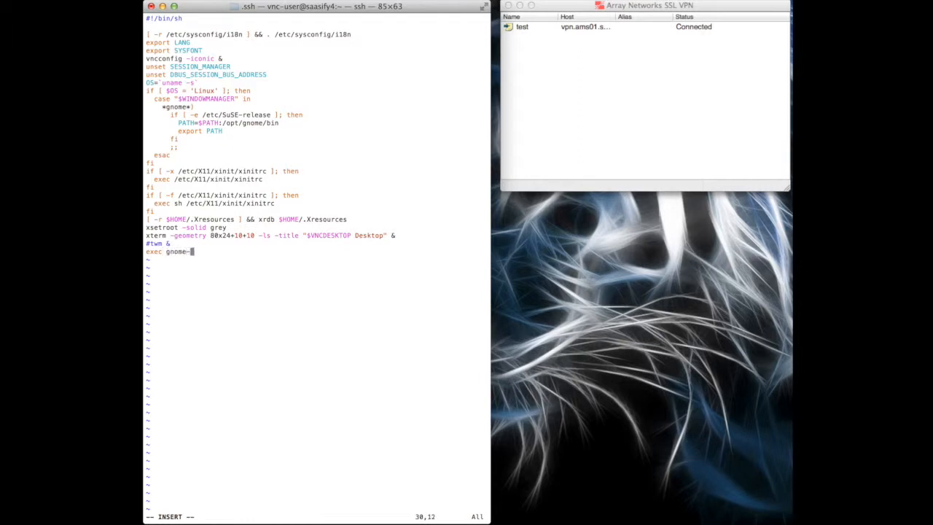
pyautogui.write('sess')
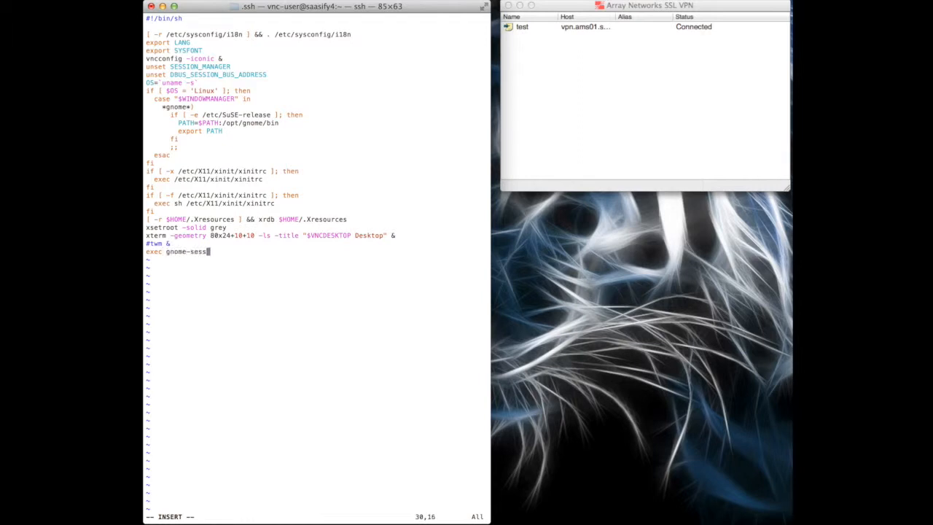
pyautogui.write('ion')
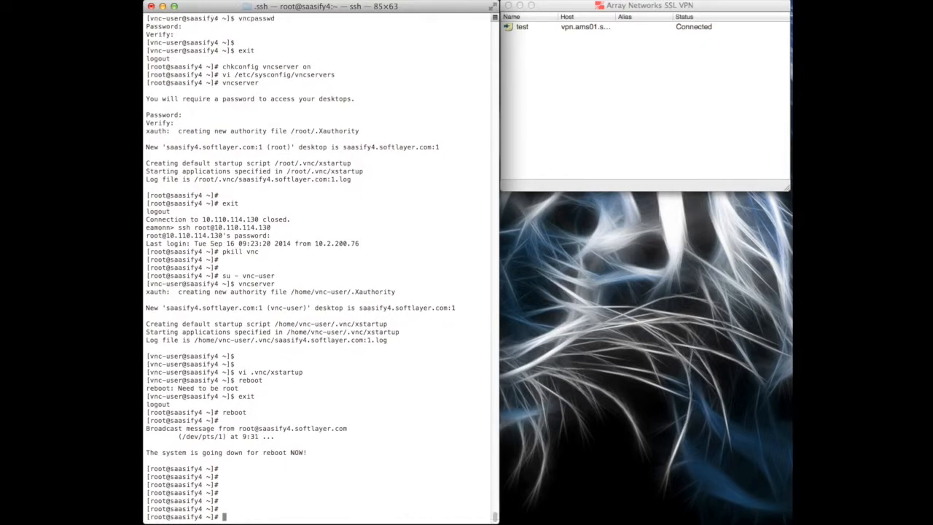
# Save the startup script, exit back to root and reboot the server
pyautogui.scroll(-3)
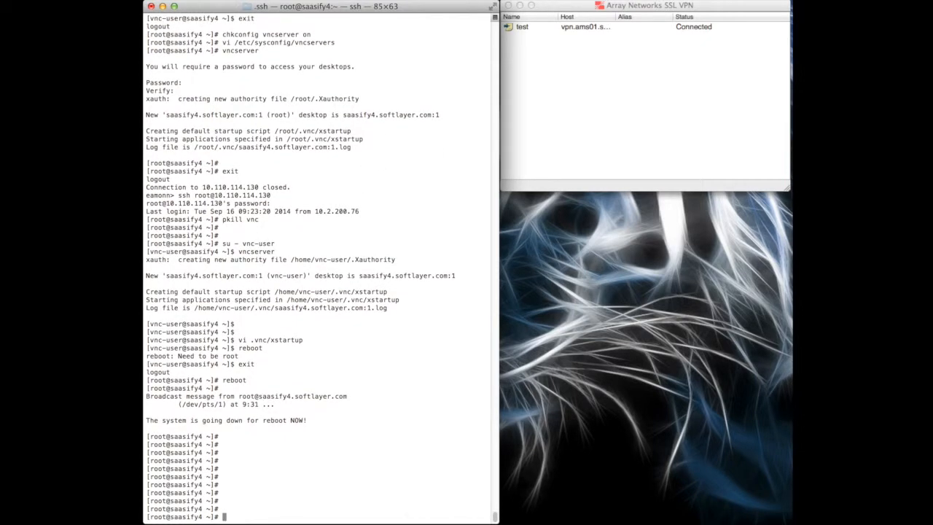
pyautogui.moveTo(388, 455)
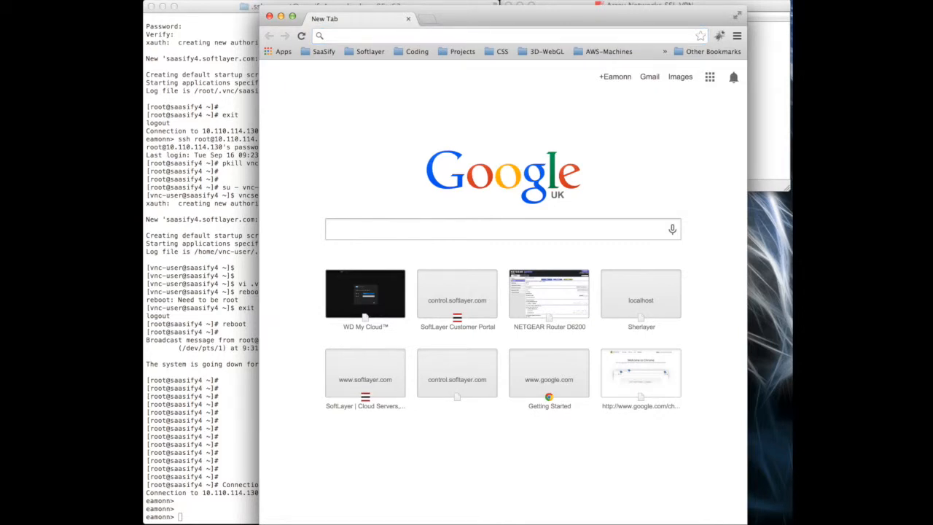
pyautogui.moveTo(706, 511)
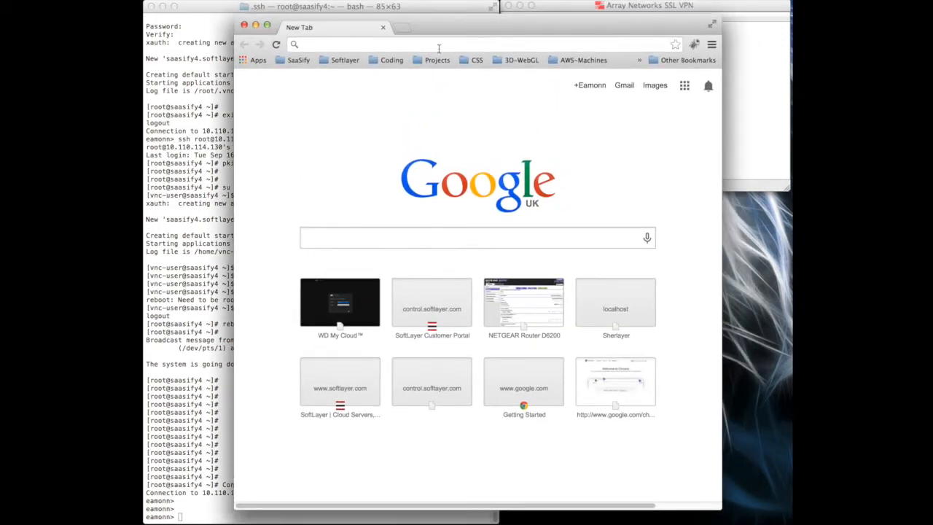
# Search Chrome for 'realvnc client' and go to the RealVNC Download VNC Viewer result
pyautogui.write('realvnc client')
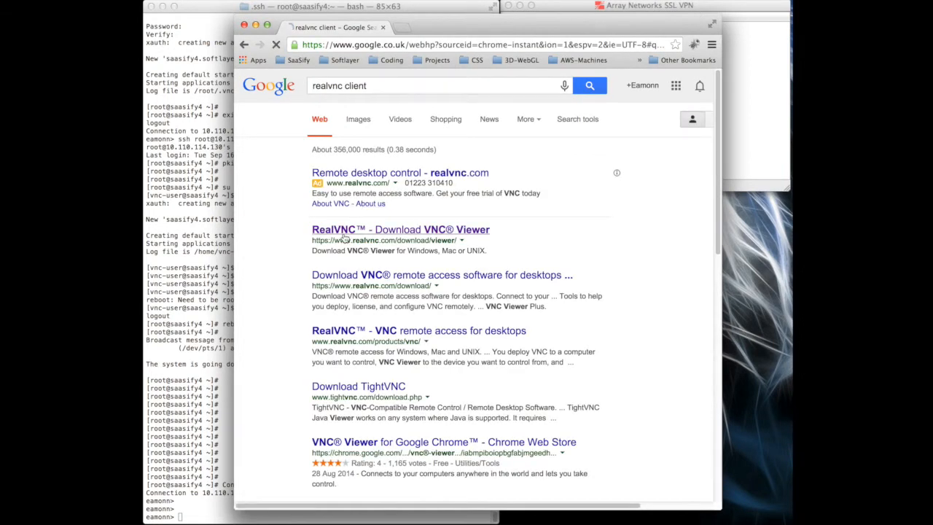
pyautogui.click(400, 229)
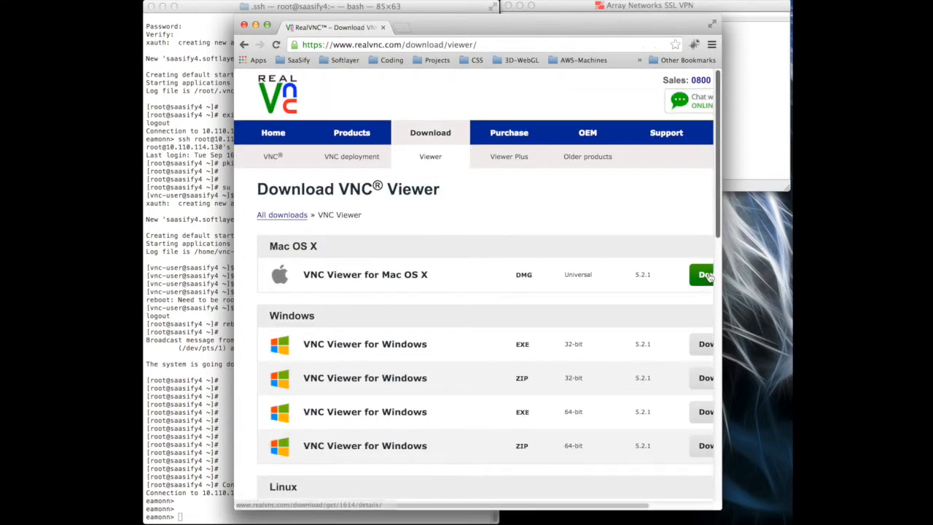
# Start the Mac OS X VNC Viewer download and enter the name, email and telephone fields
pyautogui.click(703, 274)
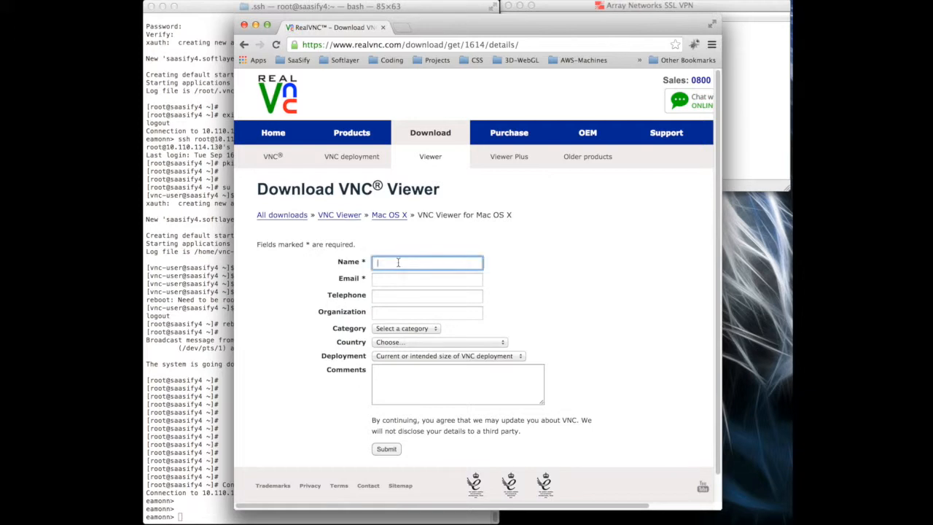
pyautogui.write('Eamonn')
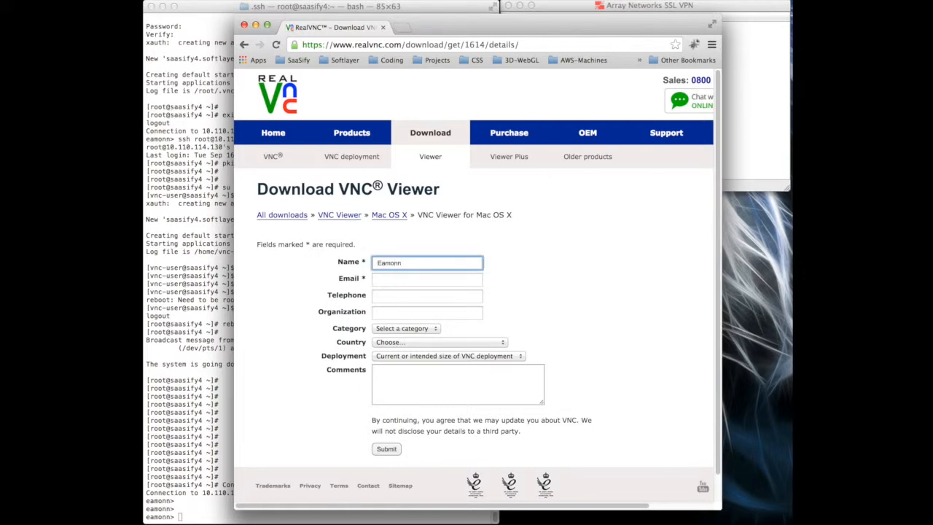
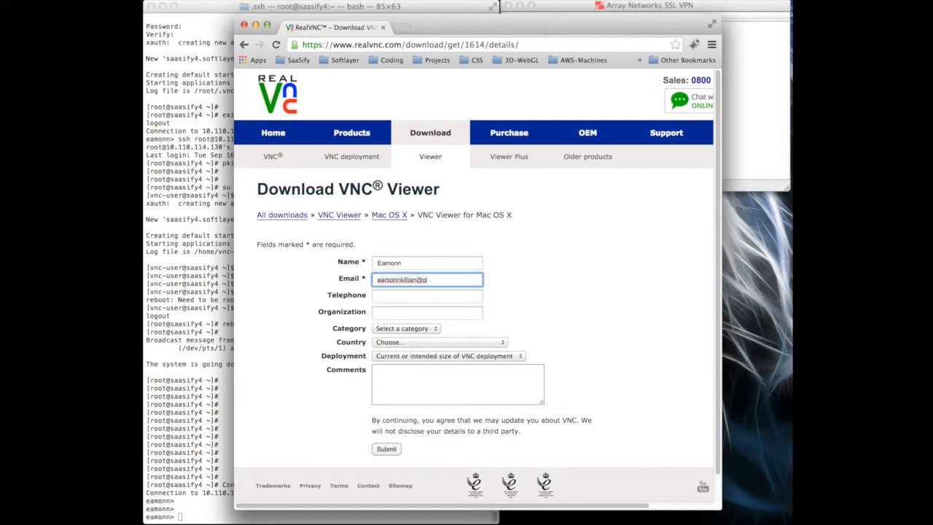
pyautogui.click(425, 294)
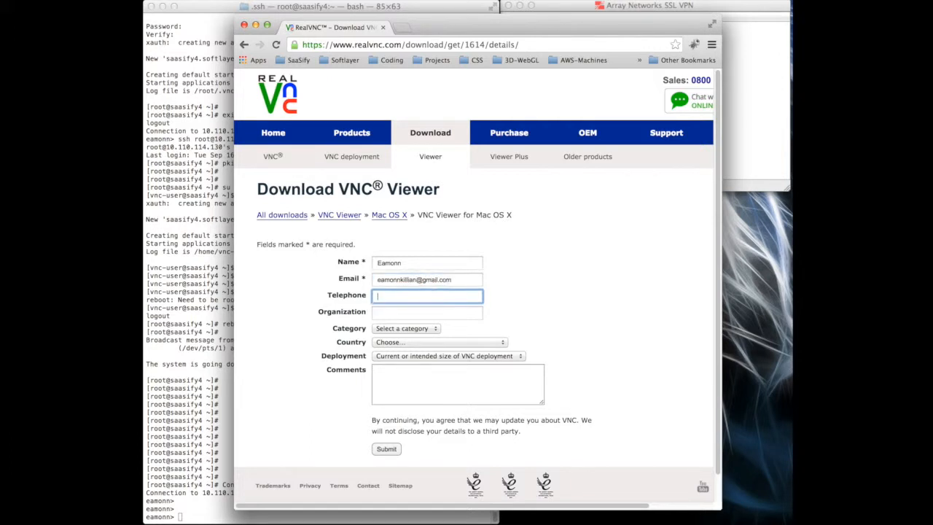
pyautogui.write('s')
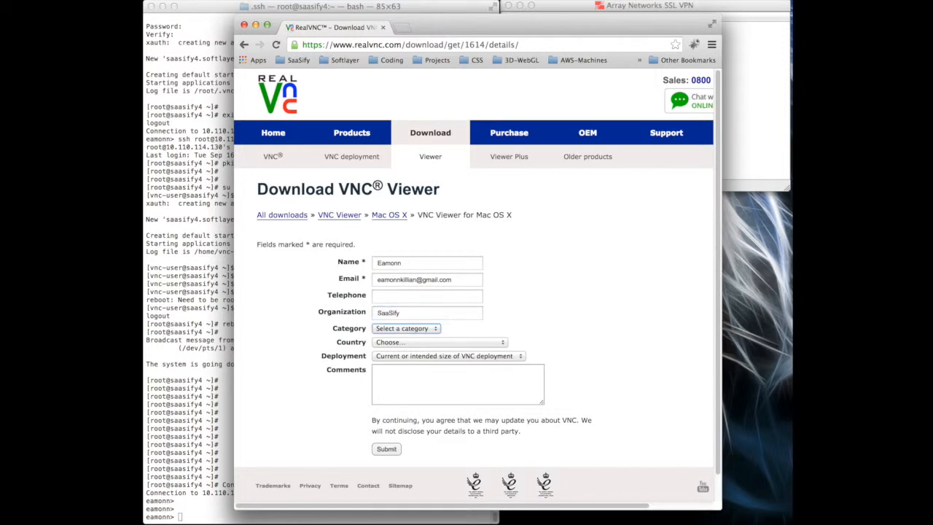
# Choose Company, United Kingdom, up to 10 computers, add the comment 'Just tryin' and submit the form
pyautogui.click(405, 328)
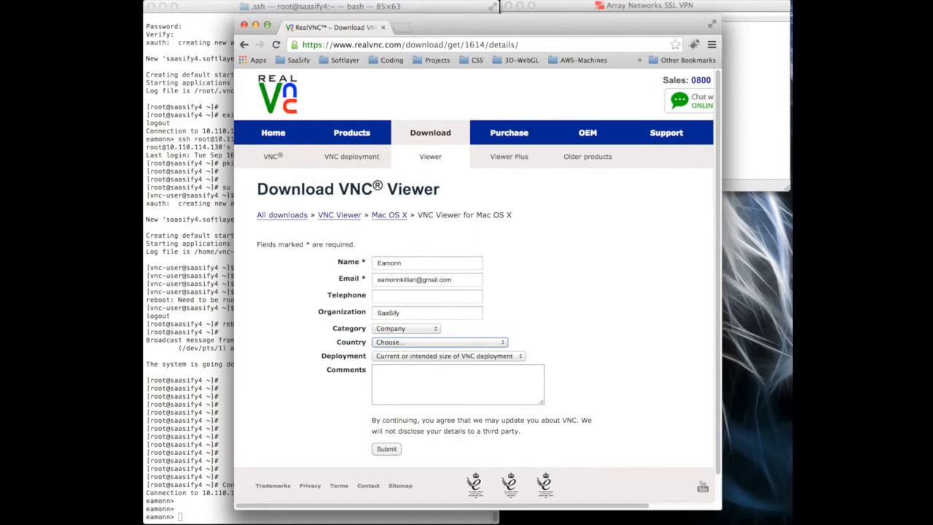
pyautogui.click(440, 341)
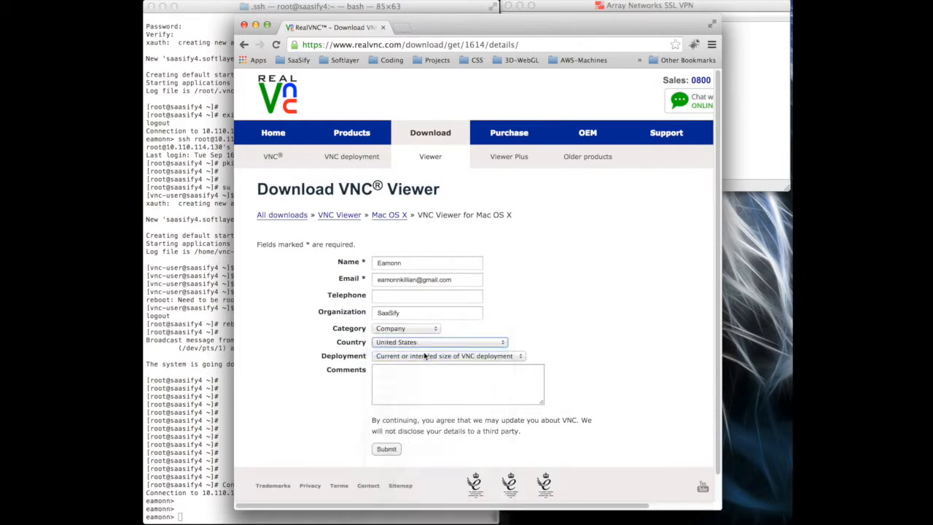
pyautogui.click(448, 355)
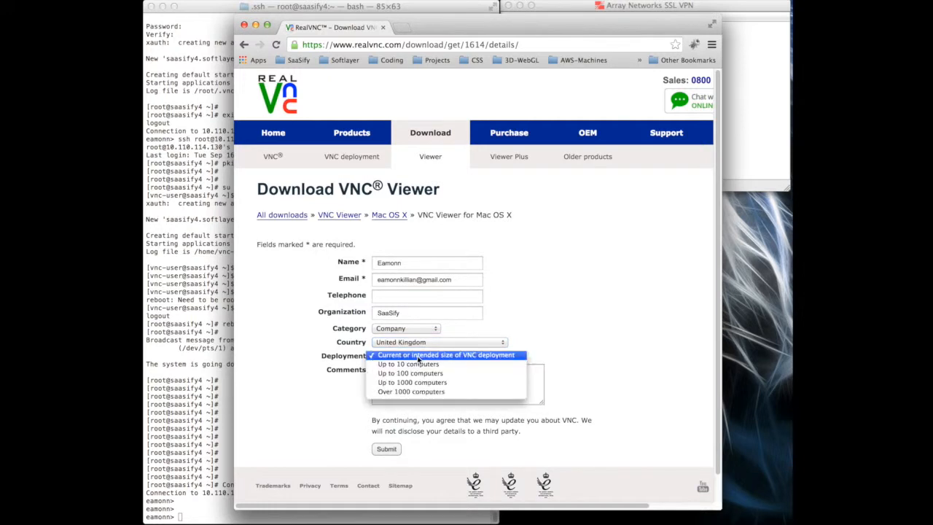
pyautogui.click(408, 365)
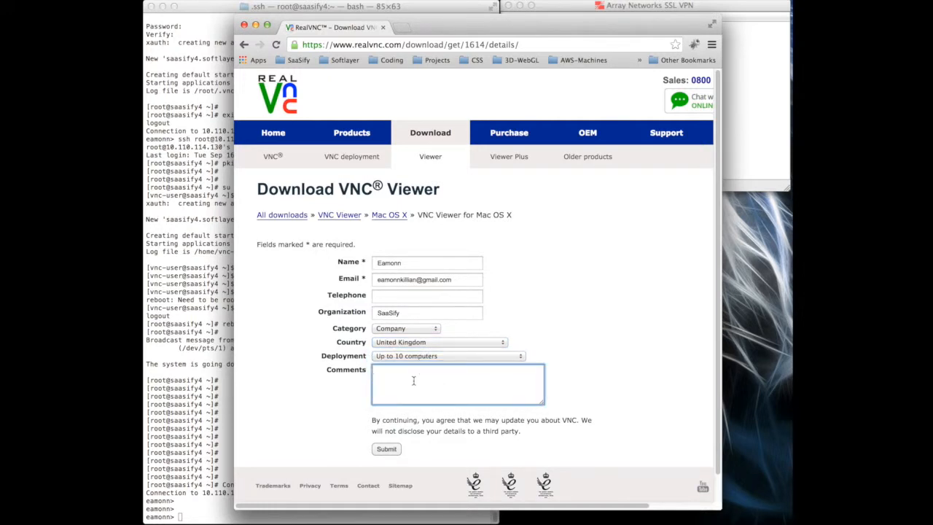
pyautogui.write('Just trying on SoftL')
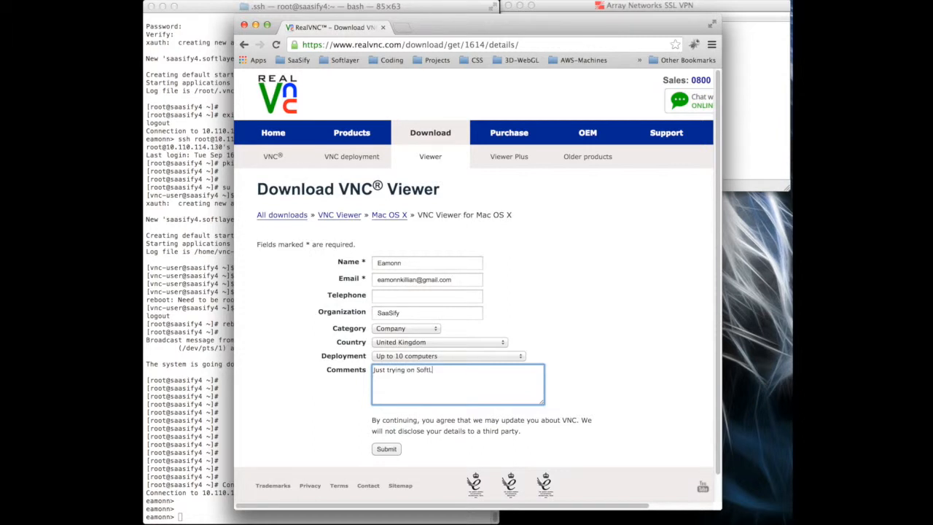
pyautogui.click(386, 448)
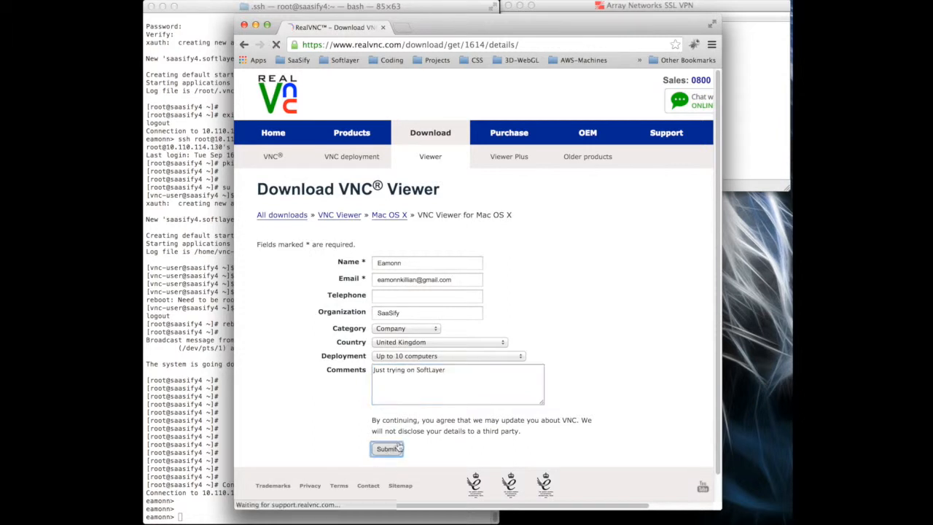
pyautogui.click(388, 449)
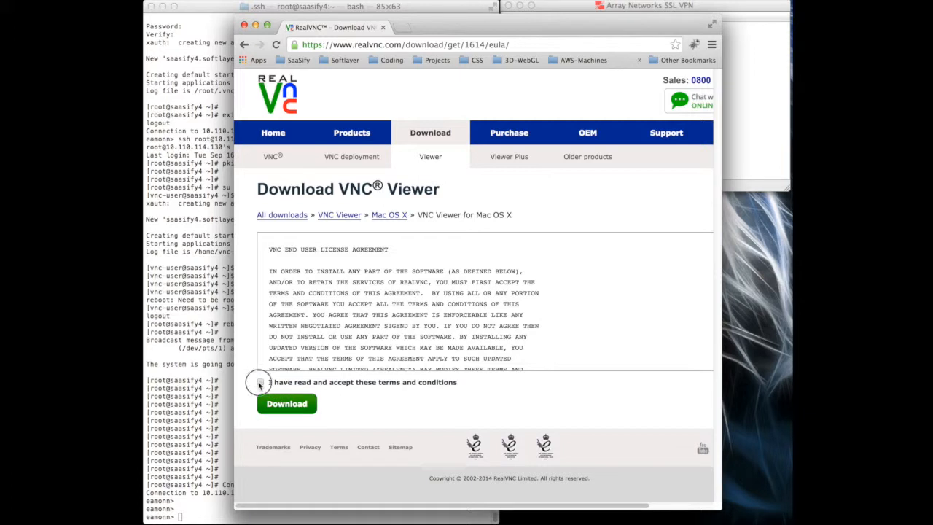
# Accept the licence terms and download the VNC-Viewer-5.2.1-MacOSX disk image
pyautogui.click(285, 403)
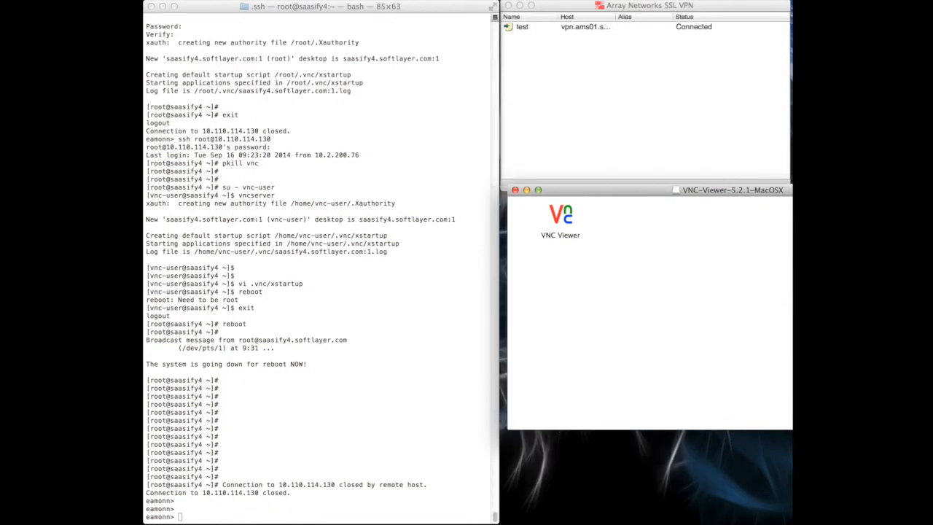
pyautogui.moveTo(648, 189); pyautogui.dragTo(649, 199)
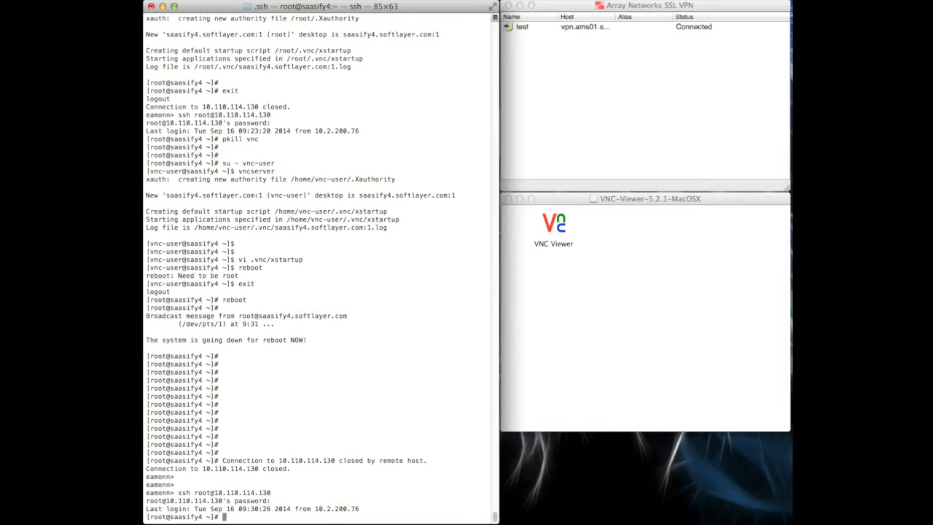
# Switch to vnc-user with su and run vncserver to start desktop :1
pyautogui.write('su -vnc-user')
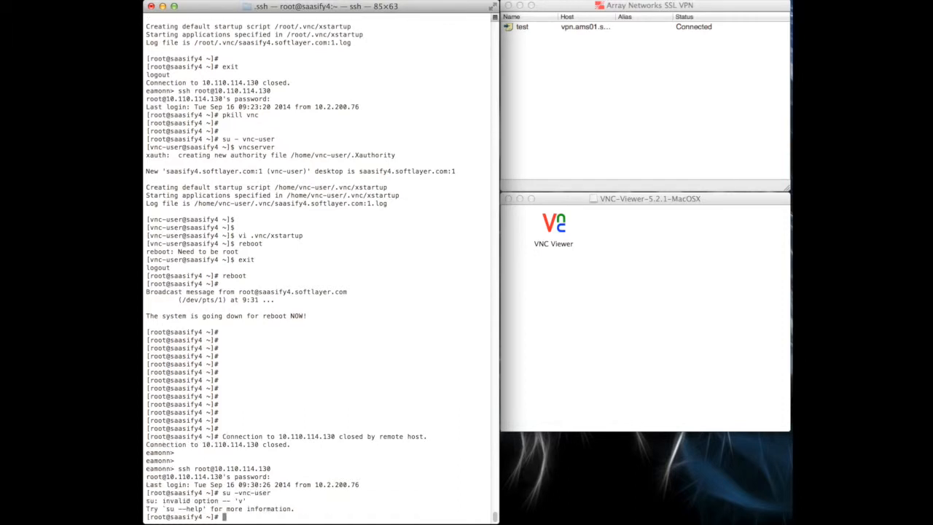
pyautogui.write('su -vnc-user')
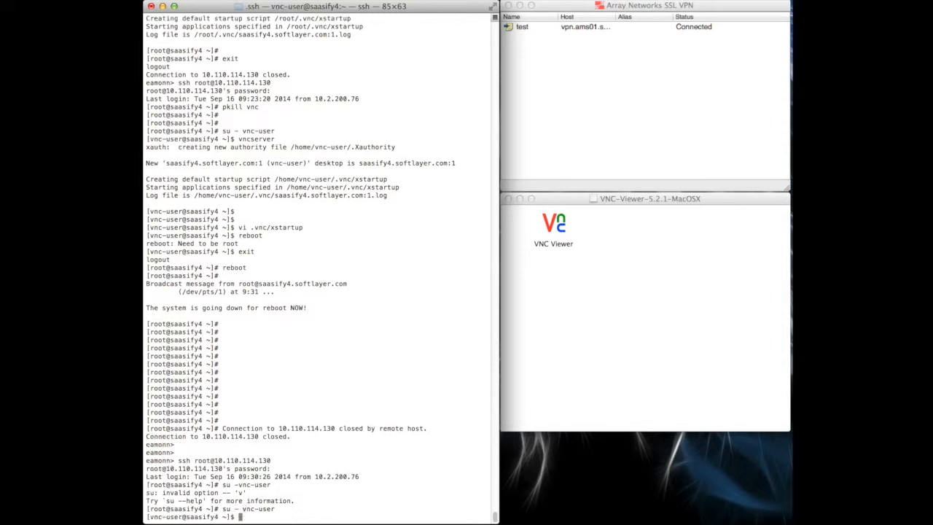
pyautogui.press('Return')
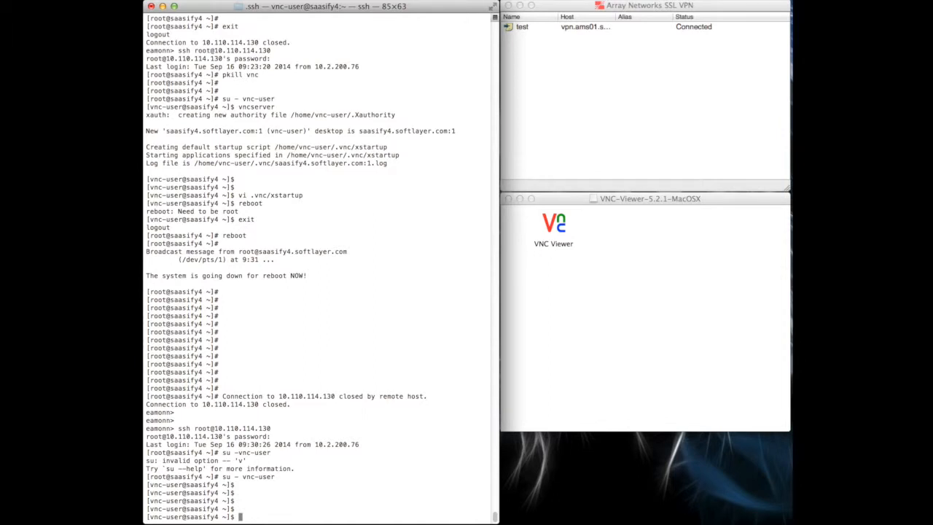
pyautogui.write('vncserver')
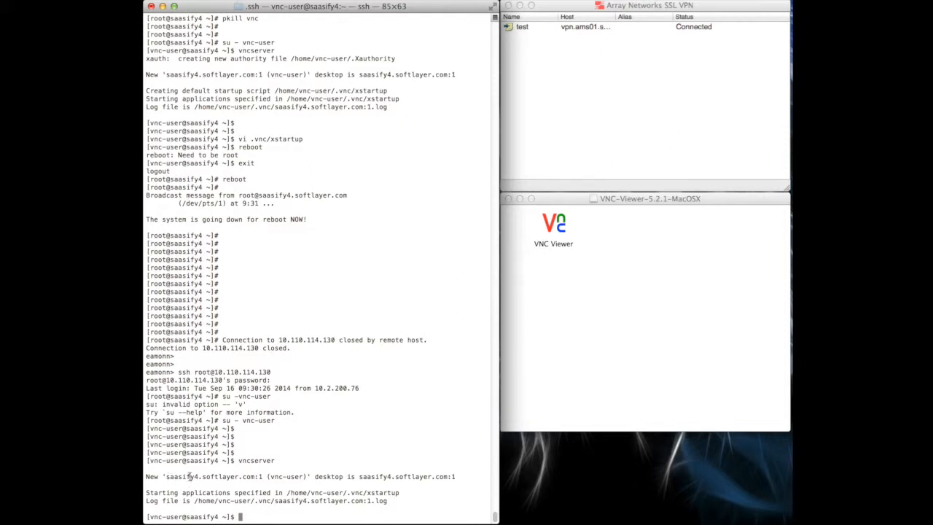
# Launch VNC Viewer and connect to the server at 10.110.114.130:5901
pyautogui.click(554, 230)
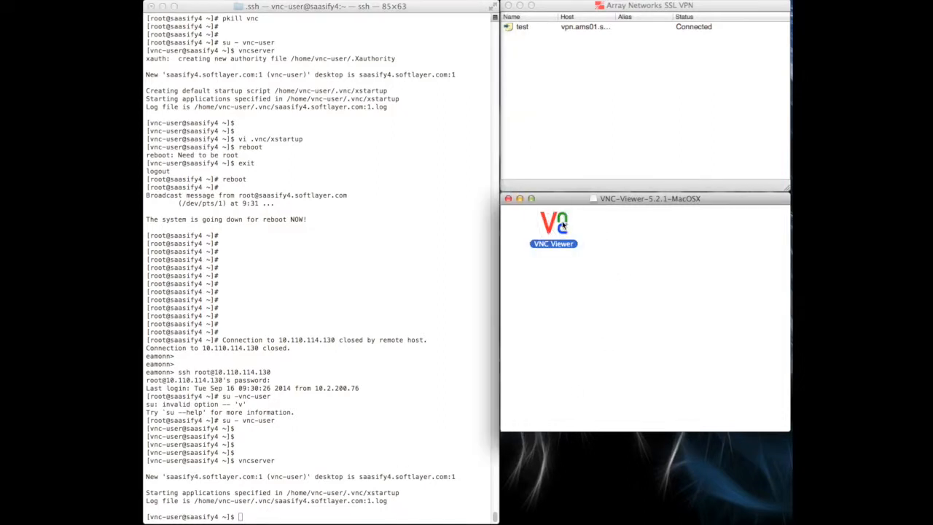
pyautogui.doubleClick(553, 226)
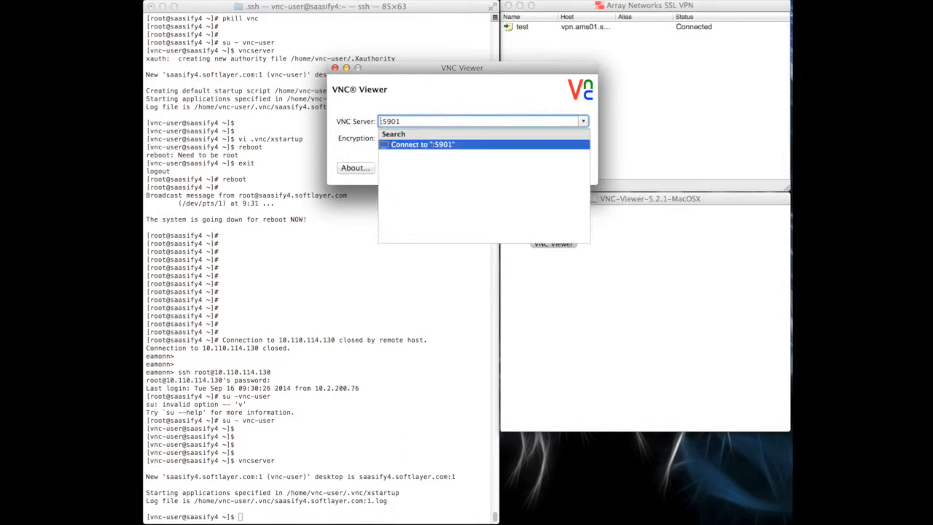
pyautogui.moveTo(388, 291)
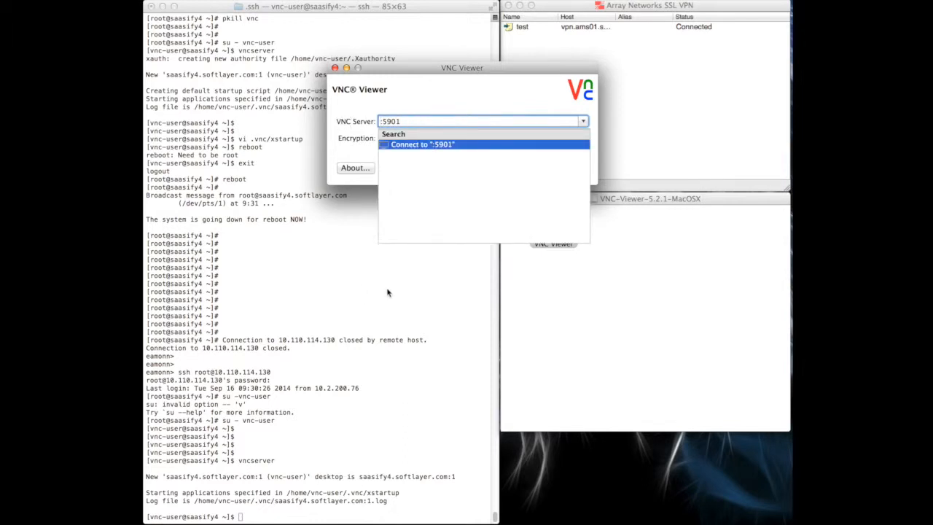
pyautogui.write('10')
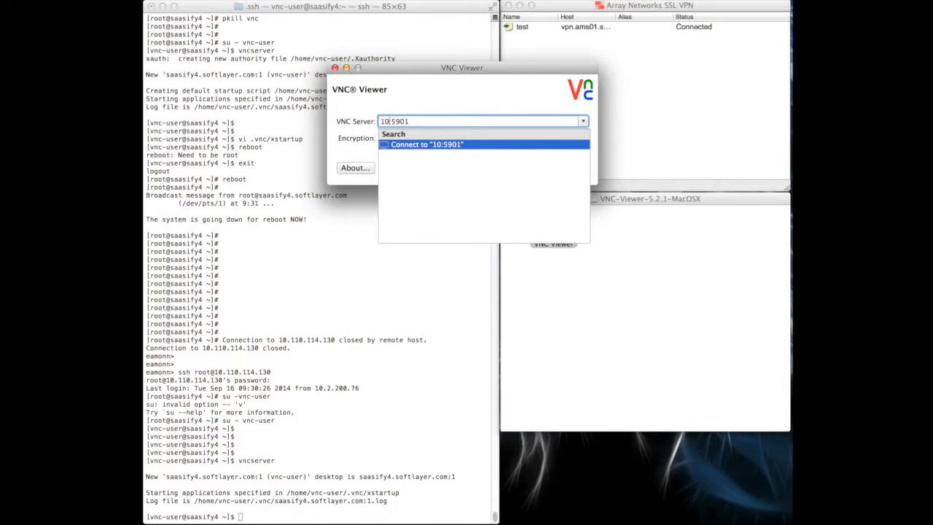
pyautogui.write('10.110.114.13')
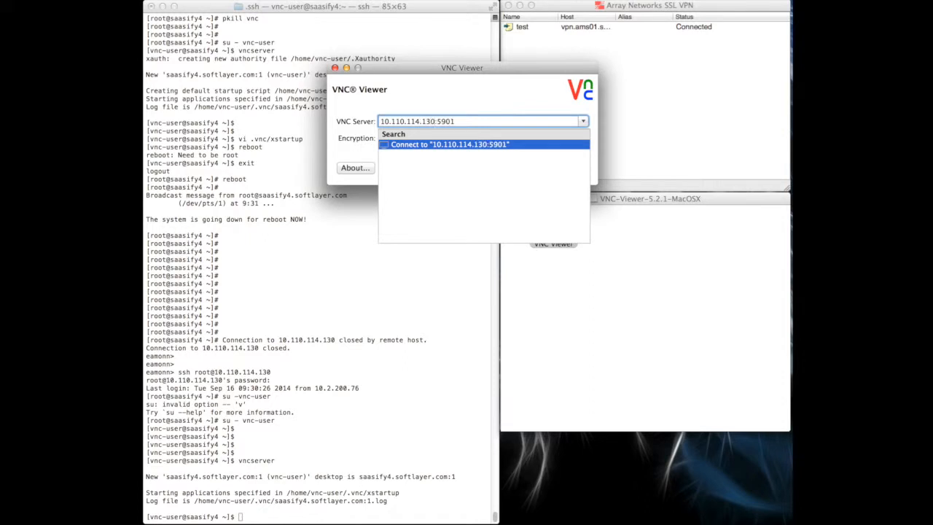
pyautogui.click(449, 144)
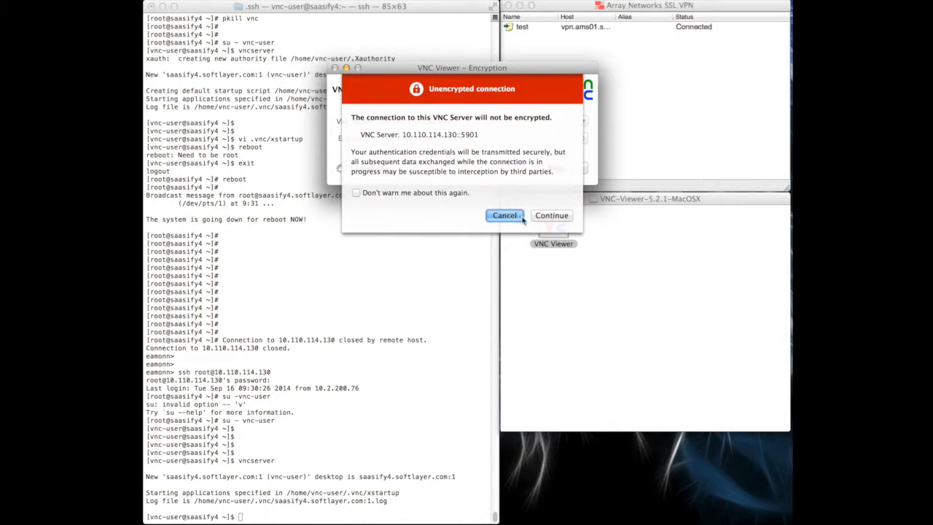
# Continue past the unencrypted connection warning and log in with the password
pyautogui.click(551, 216)
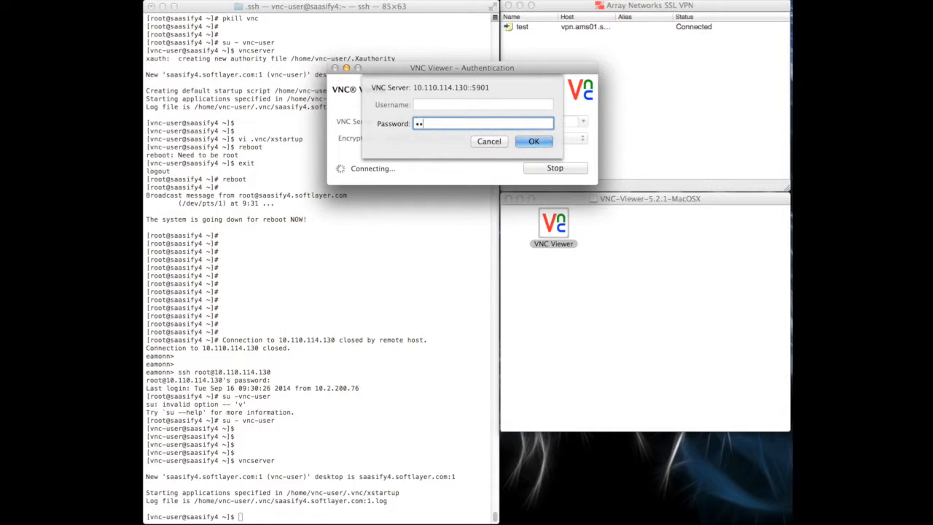
pyautogui.click(534, 140)
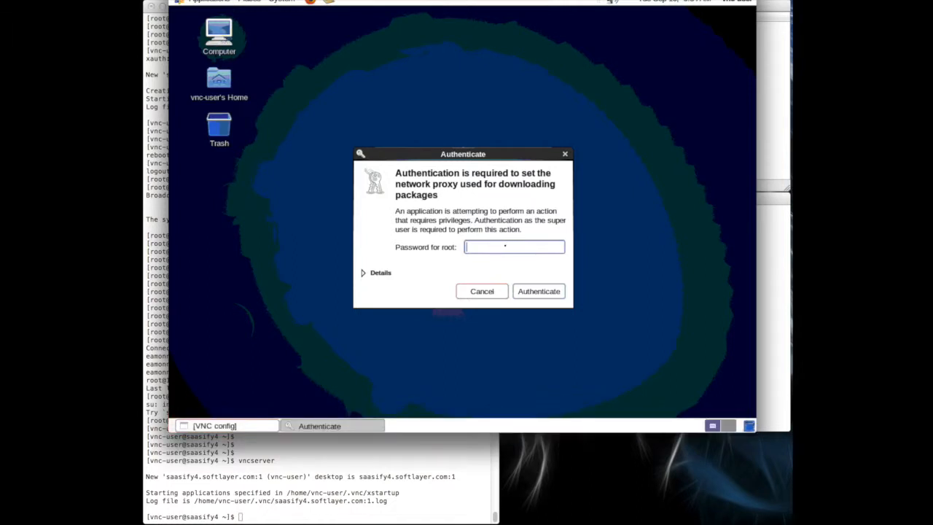
# Cancel the root Authenticate dialog on the remote GNOME desktop
pyautogui.click(481, 291)
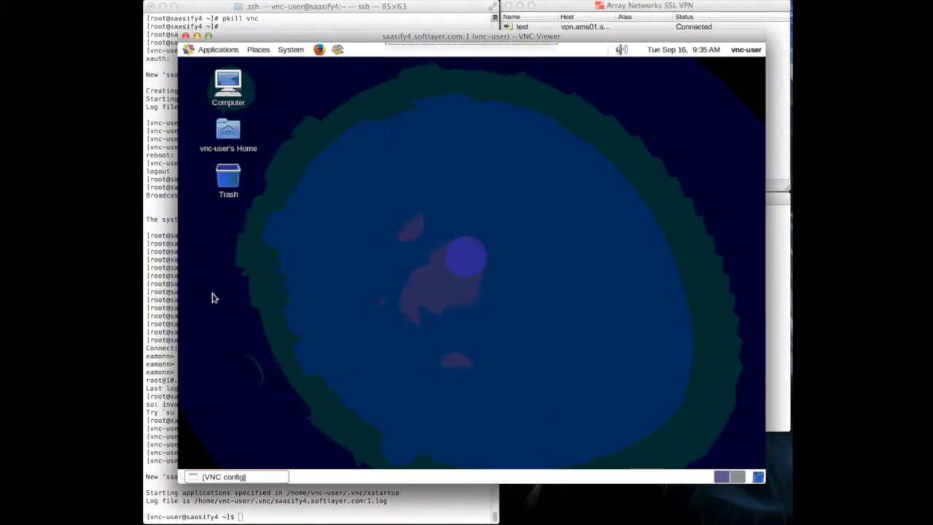
pyautogui.moveTo(211, 61)
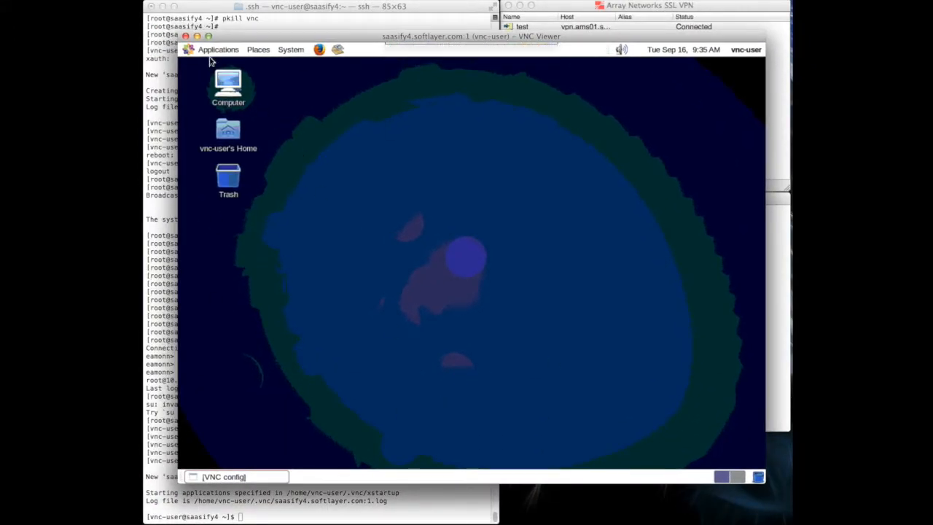
# Start a Terminal from Applications > System Tools and move its window left
pyautogui.click(218, 50)
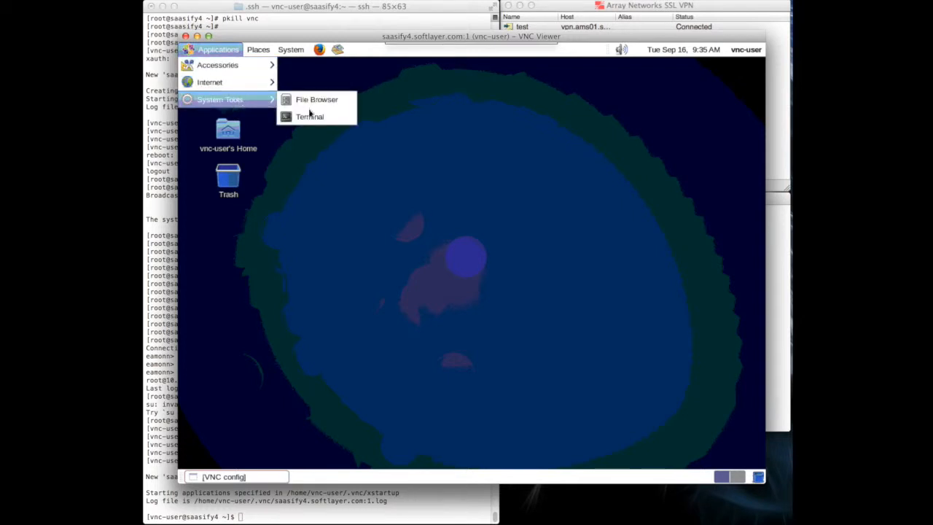
pyautogui.click(309, 117)
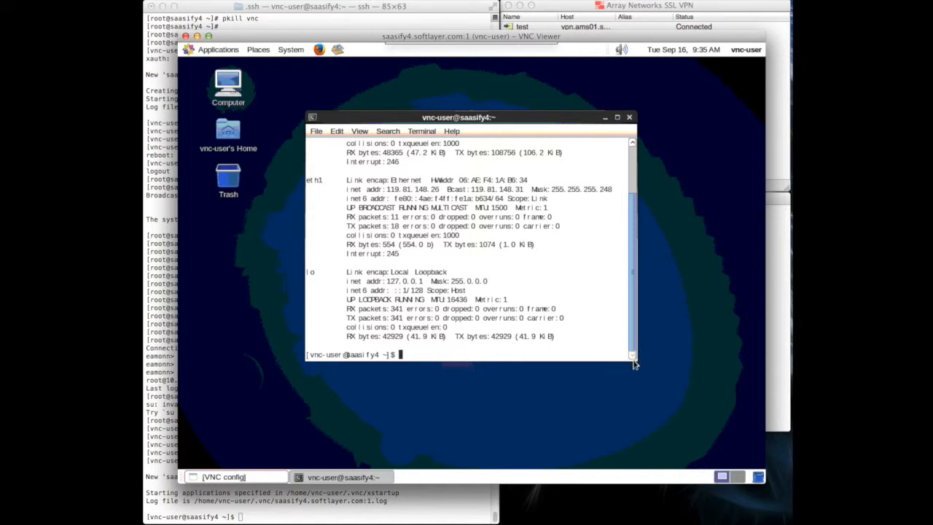
pyautogui.moveTo(583, 123)
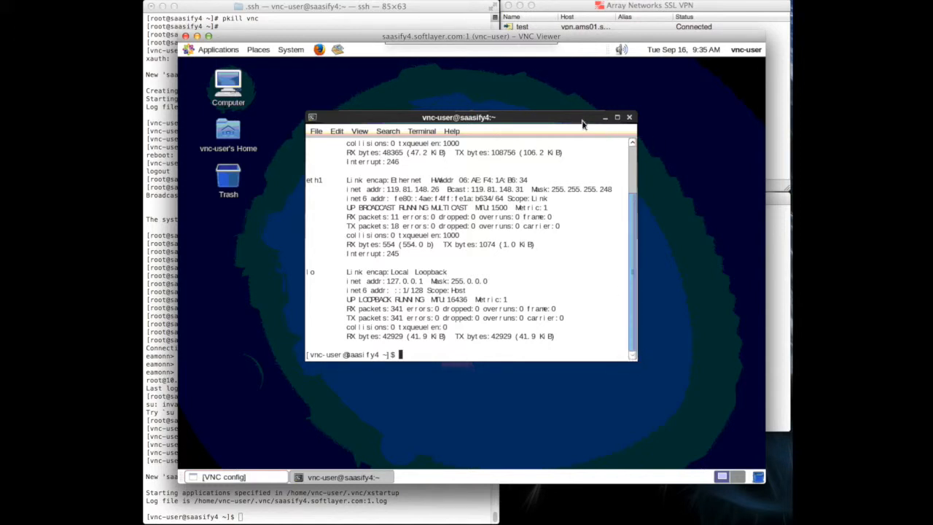
pyautogui.moveTo(457, 116); pyautogui.dragTo(406, 108)
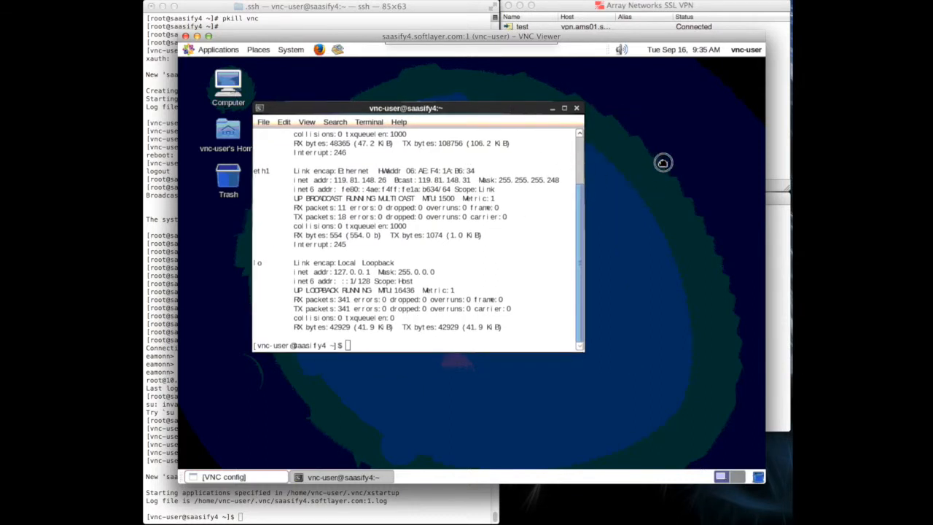